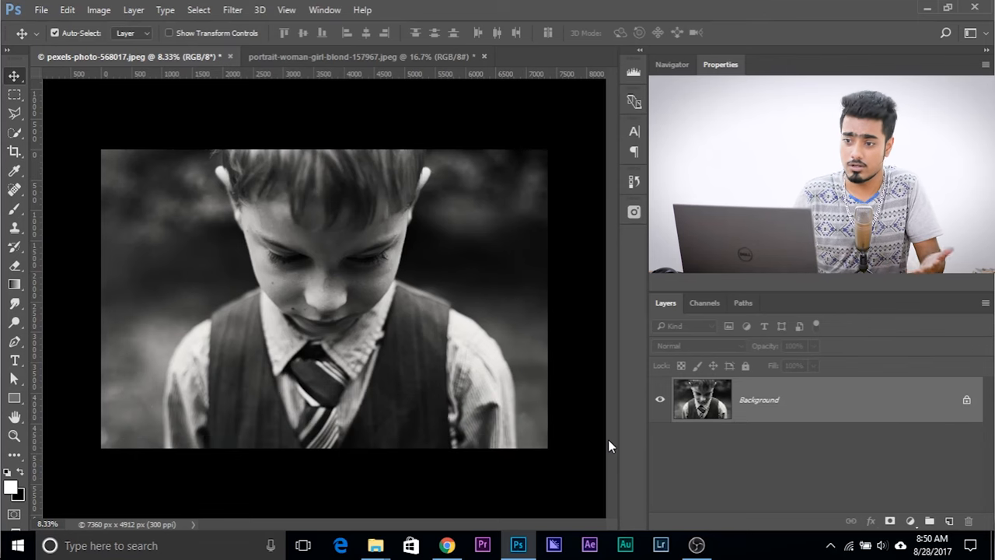
Step: Preview Add Noise at about 93% on the boy portrait, then cancel it unapplied
click(231, 9)
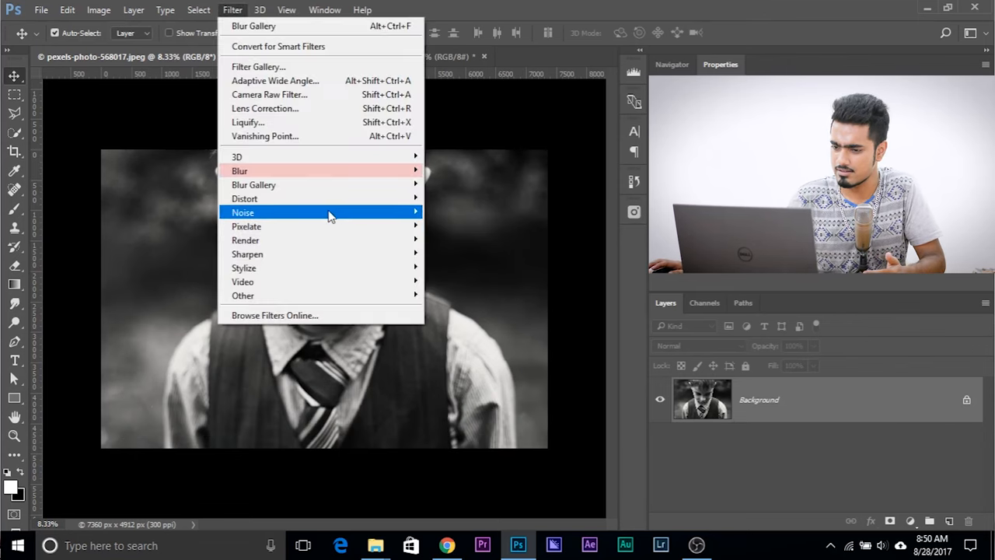
click(264, 212)
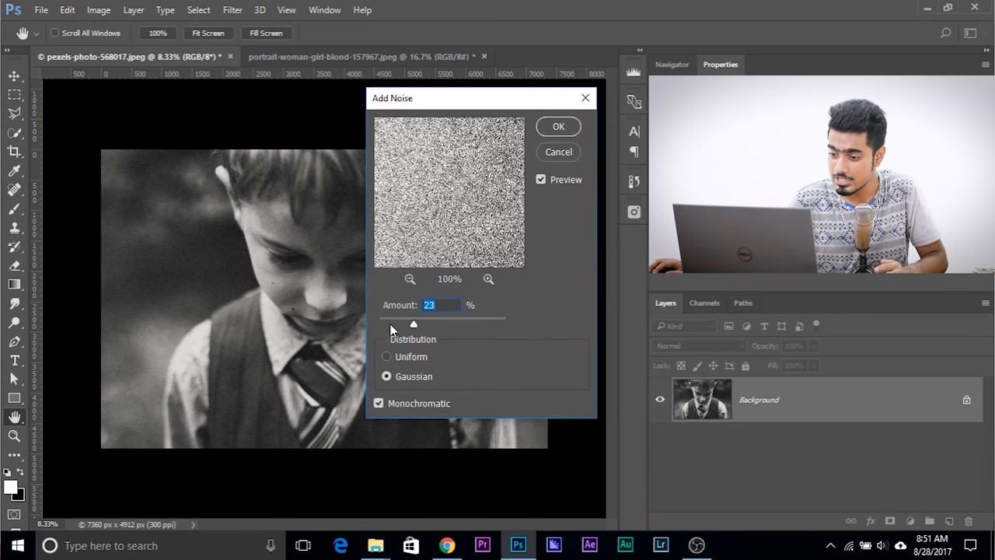
drag(414, 323, 454, 323)
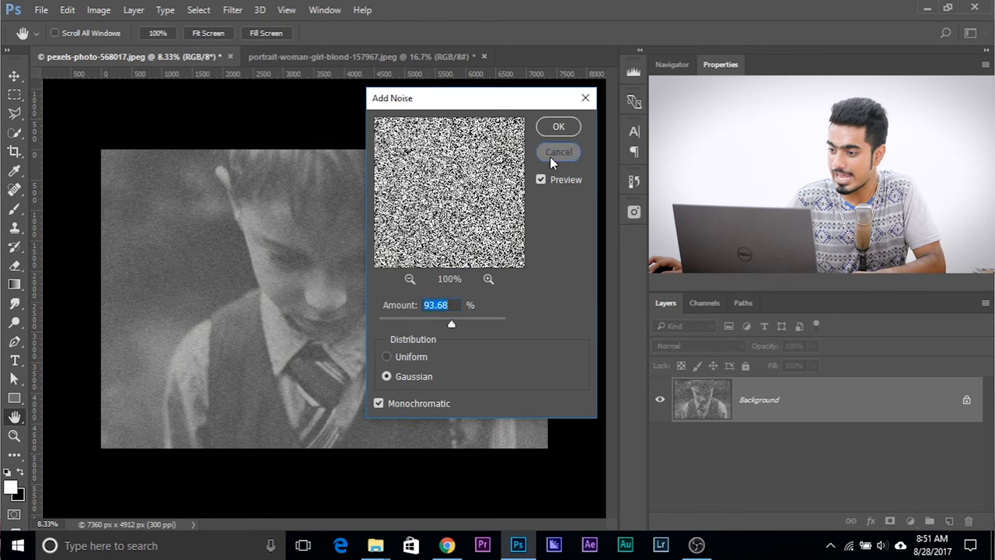
click(558, 153)
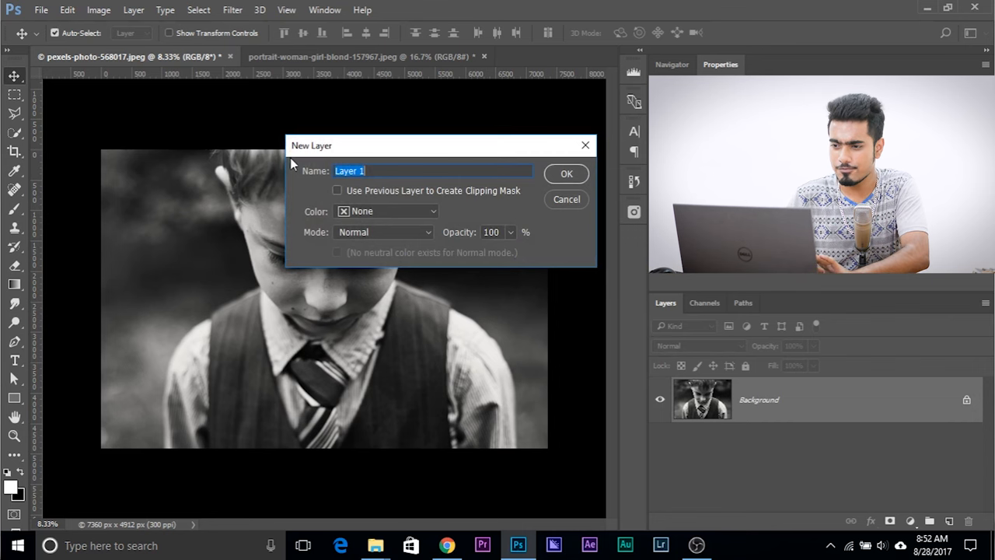
Step: Create a new layer named Film Grain in Overlay mode filled with 50% gray
click(566, 199)
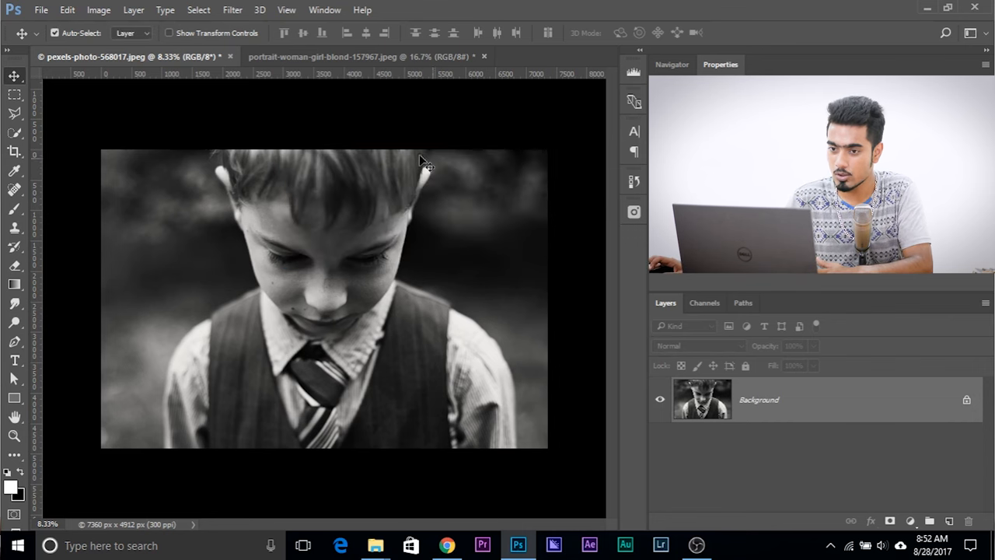
click(134, 10)
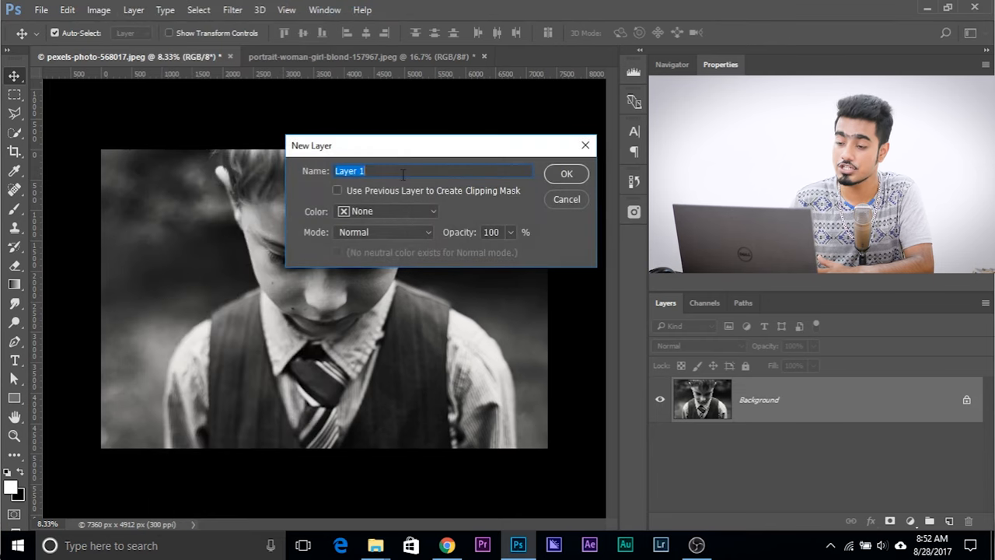
text(F)
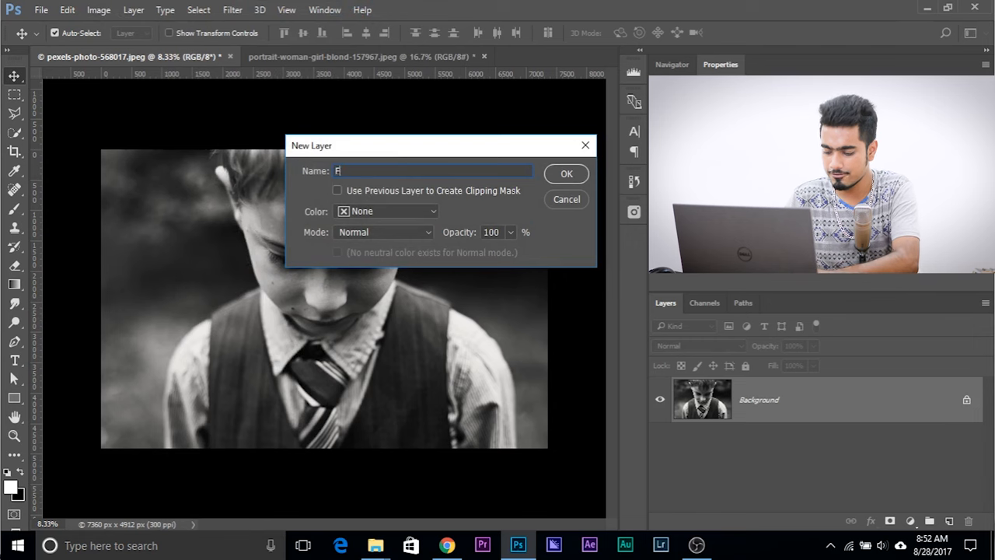
text(ilm Grain)
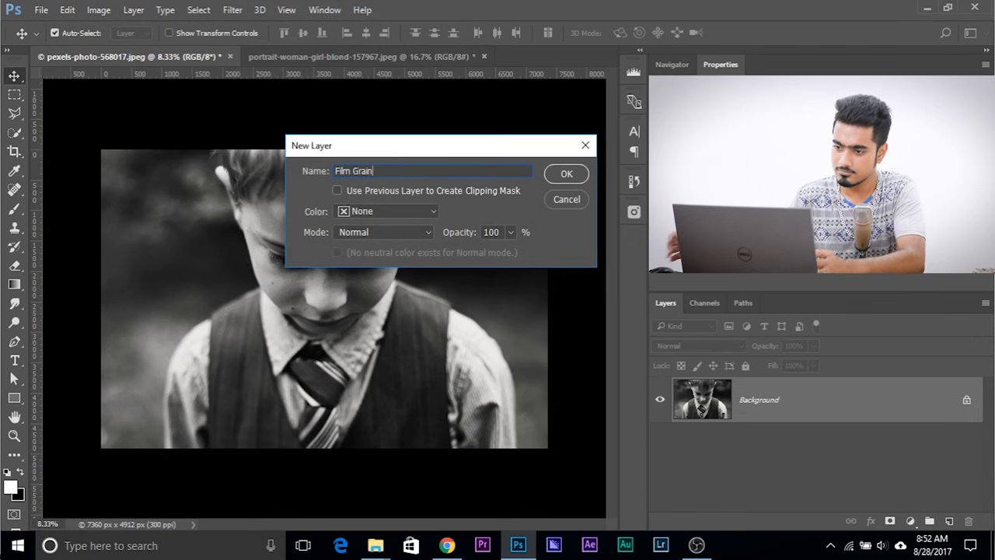
click(383, 232)
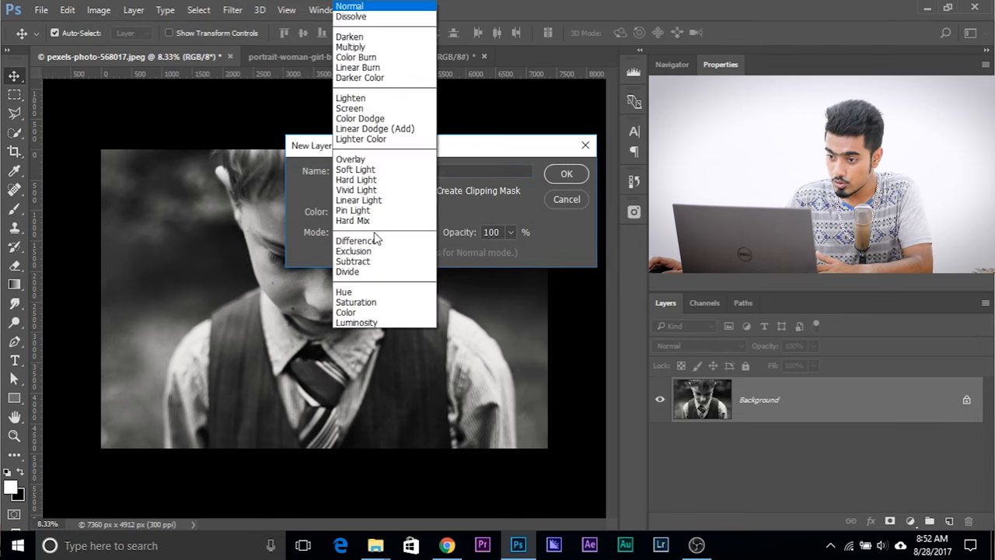
click(352, 158)
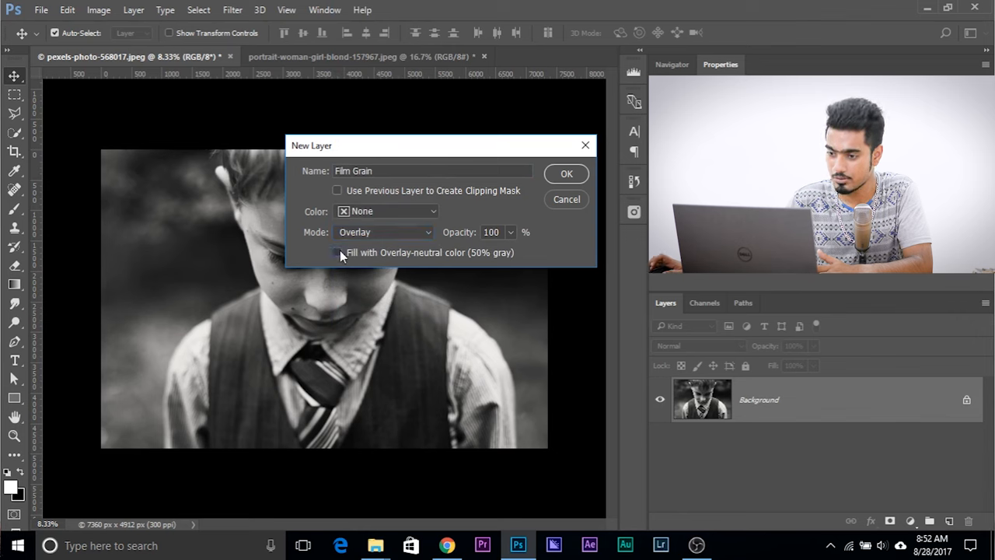
click(566, 174)
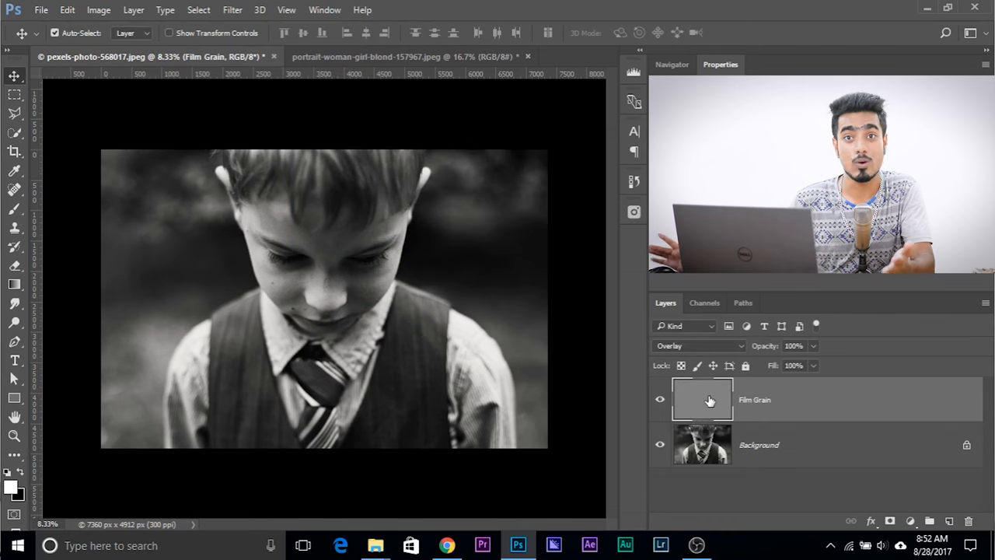
mouse_move(703, 398)
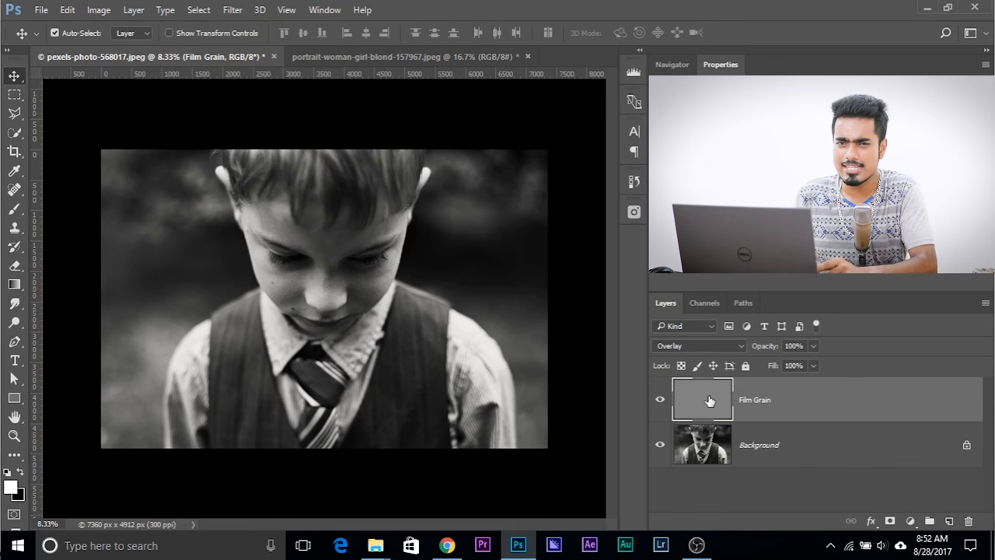
mouse_move(604, 389)
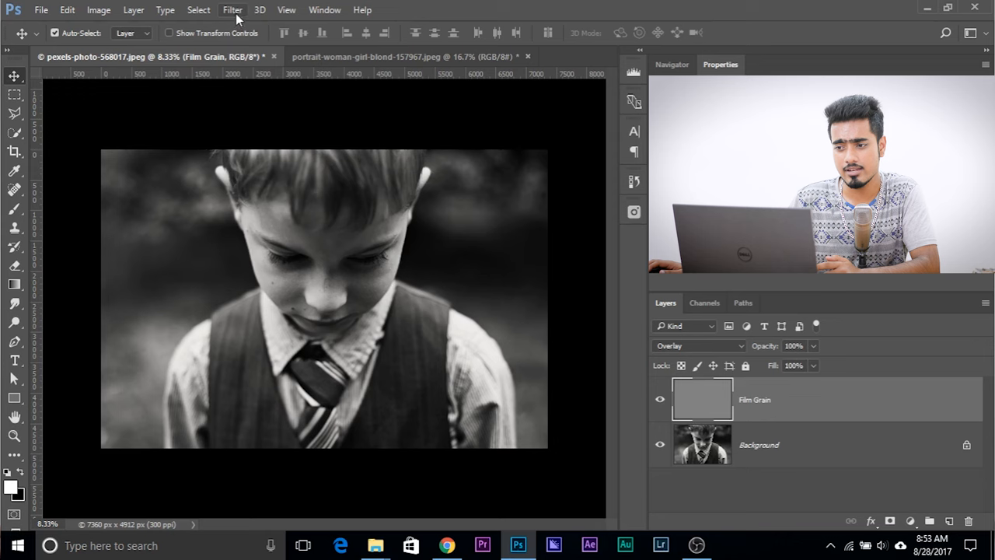
Step: Convert Film Grain to a smart object and start a Field Blur from the Blur Gallery
click(232, 10)
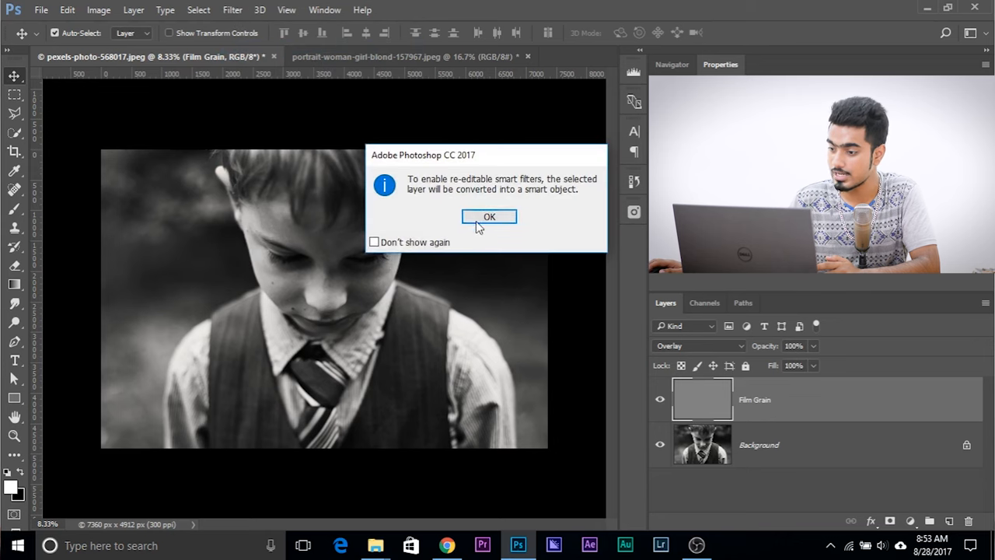
click(488, 216)
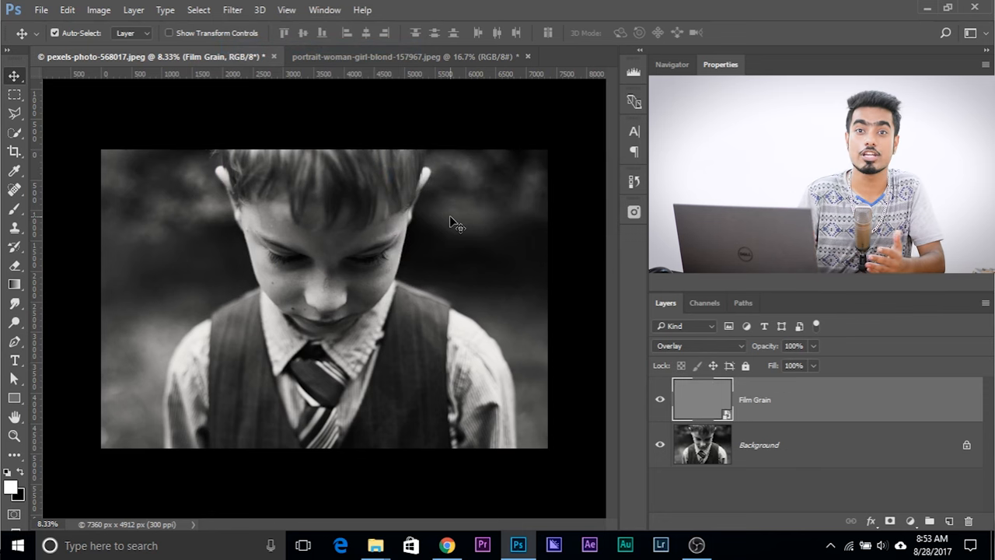
click(231, 9)
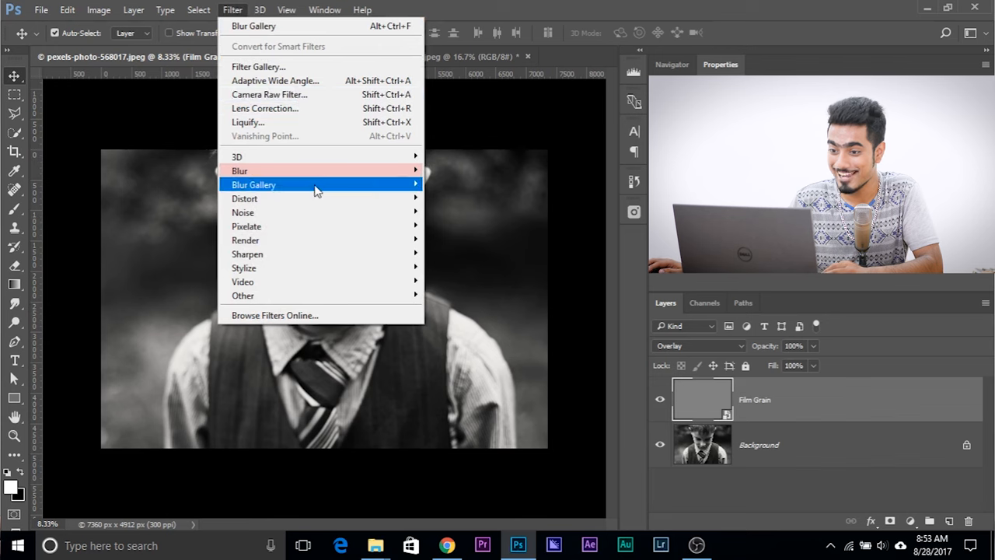
mouse_move(254, 183)
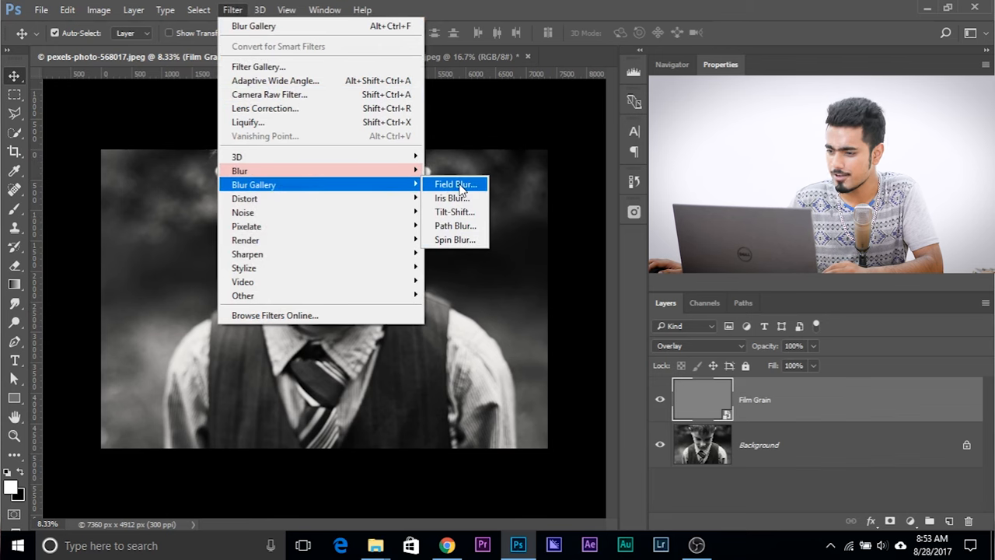
click(454, 184)
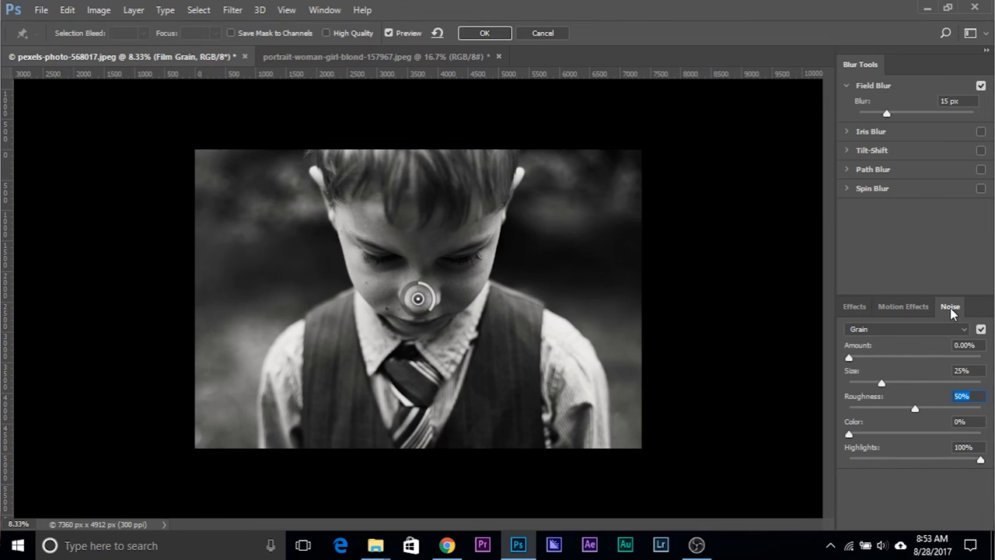
Step: View the Blur Gallery noise settings and list the noise types, keeping Grain
click(900, 307)
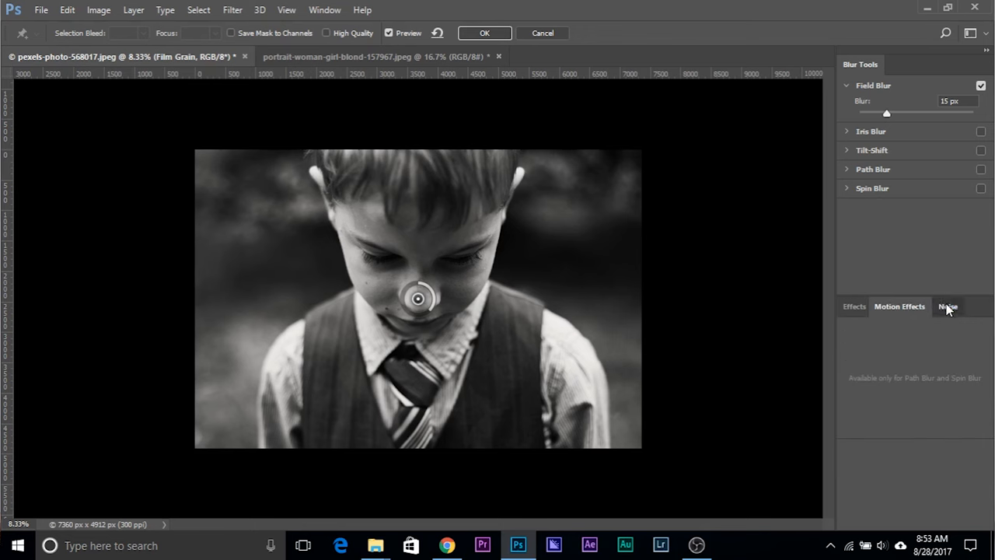
click(949, 304)
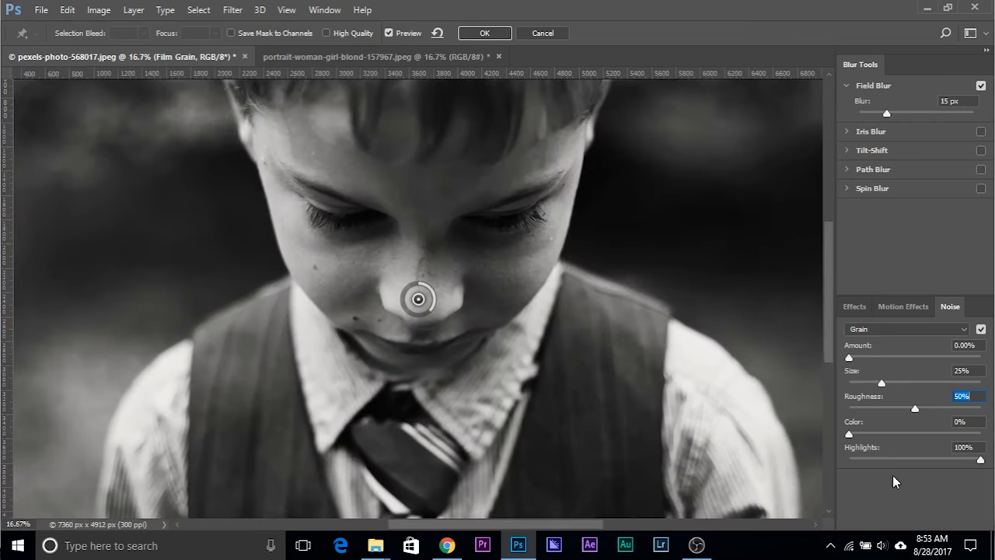
mouse_move(870, 432)
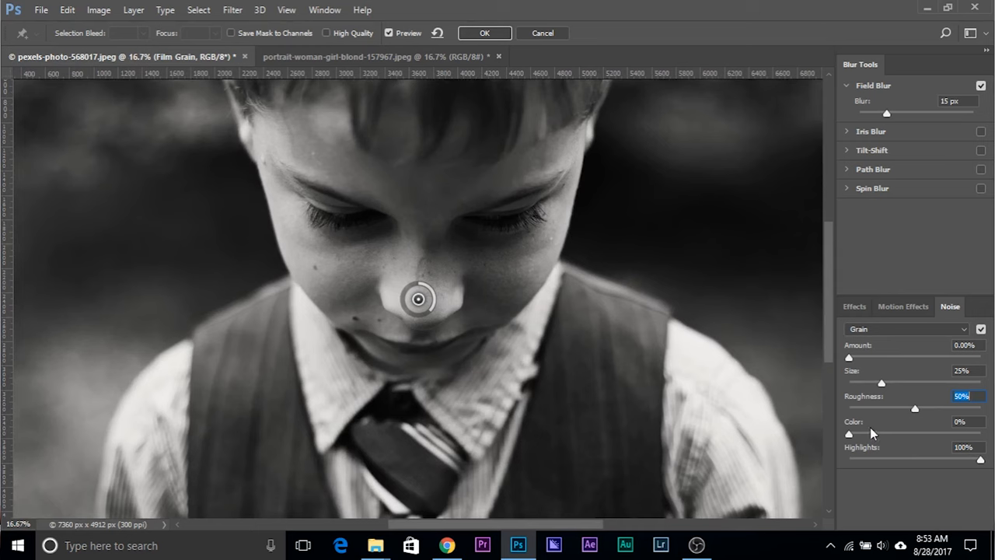
mouse_move(886, 116)
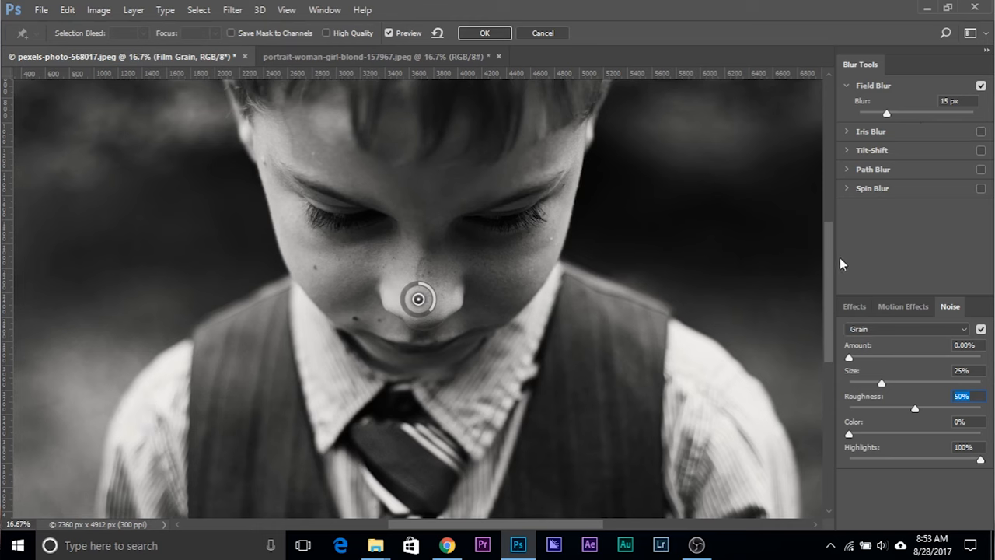
mouse_move(931, 339)
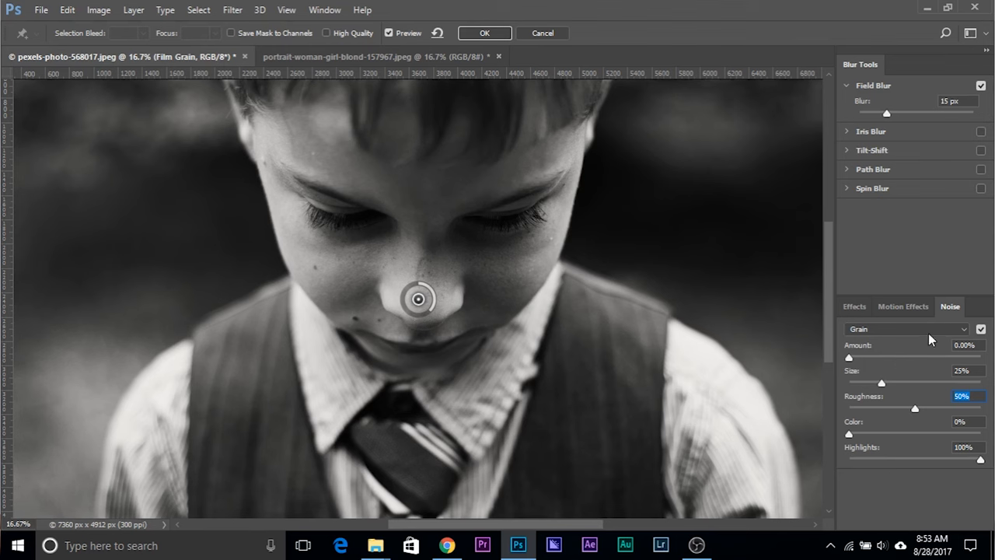
click(905, 330)
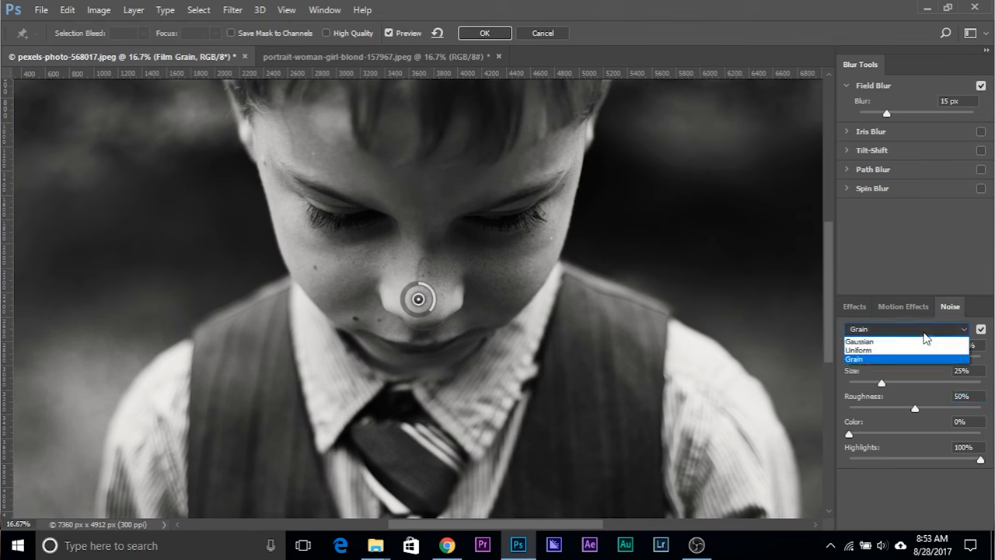
mouse_move(903, 363)
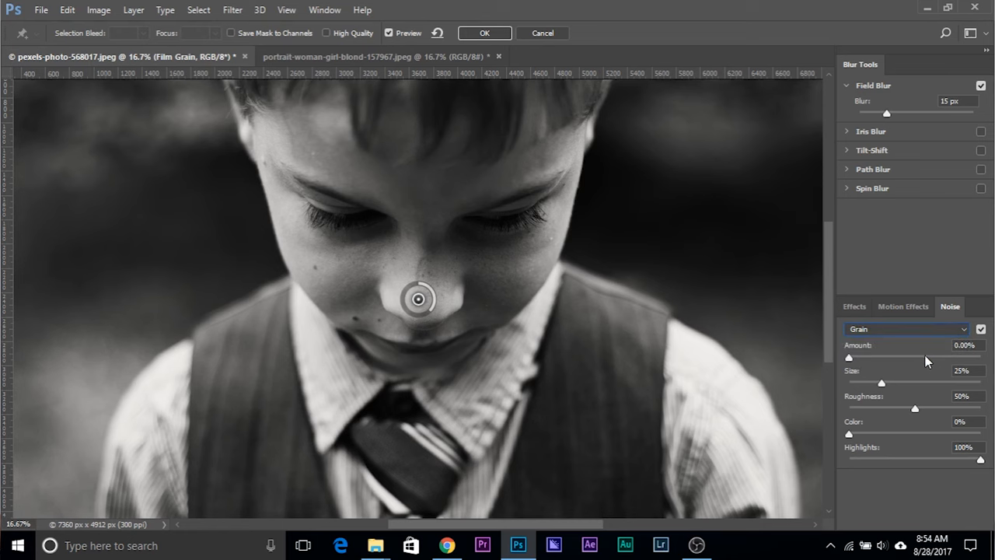
Step: Set grain Amount near 95%, Size 100%, Roughness 83% and adjust Highlights
drag(849, 356, 914, 356)
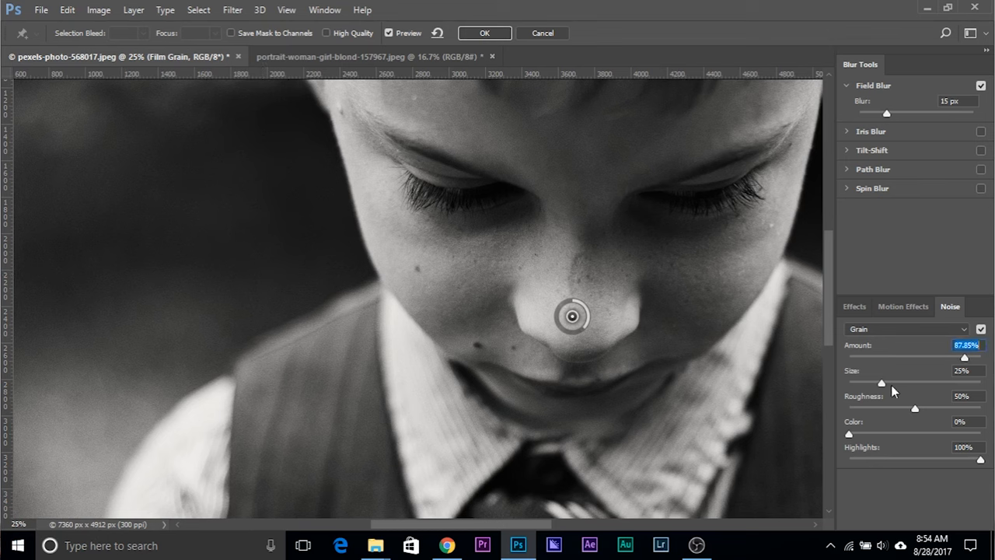
drag(964, 356, 972, 356)
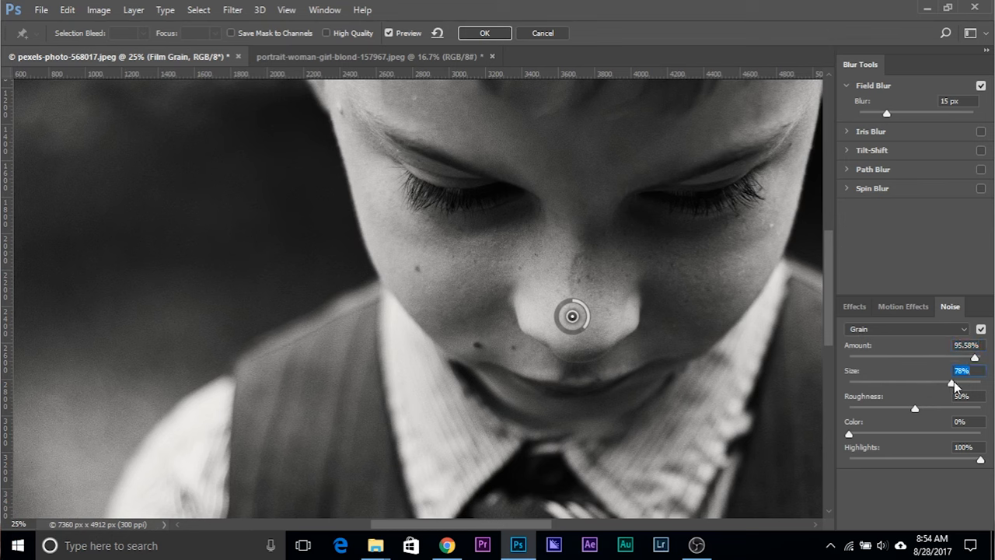
drag(951, 381, 967, 381)
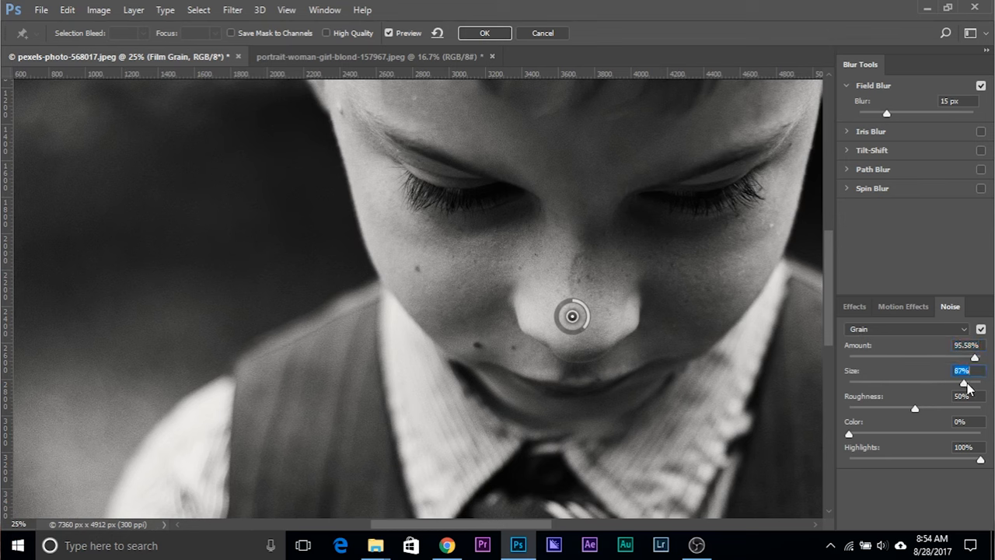
drag(972, 381, 983, 381)
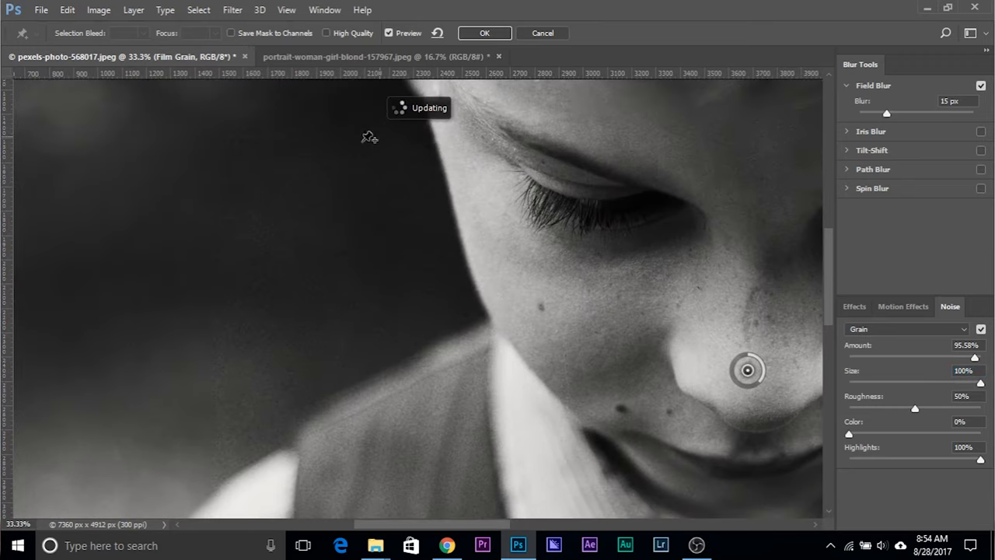
mouse_move(274, 286)
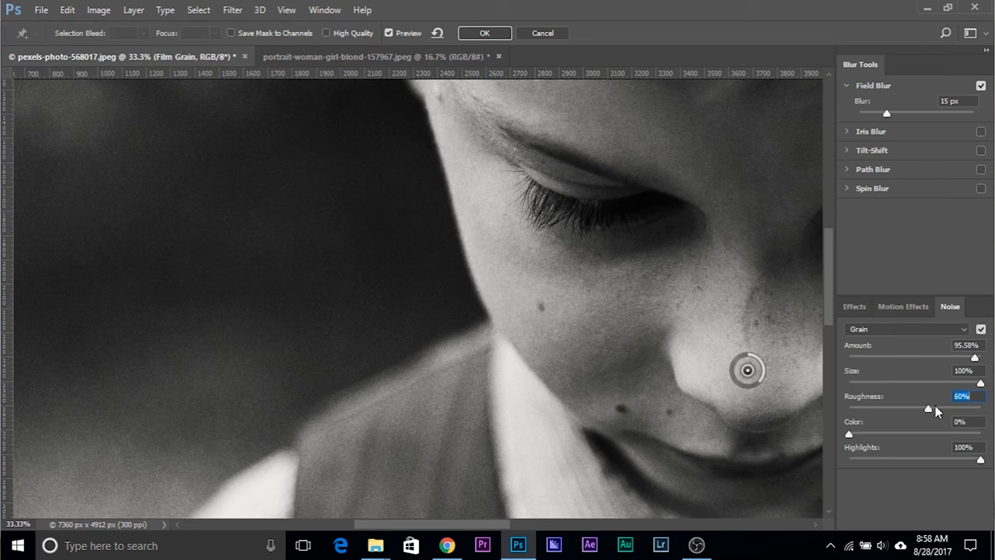
drag(927, 409, 967, 409)
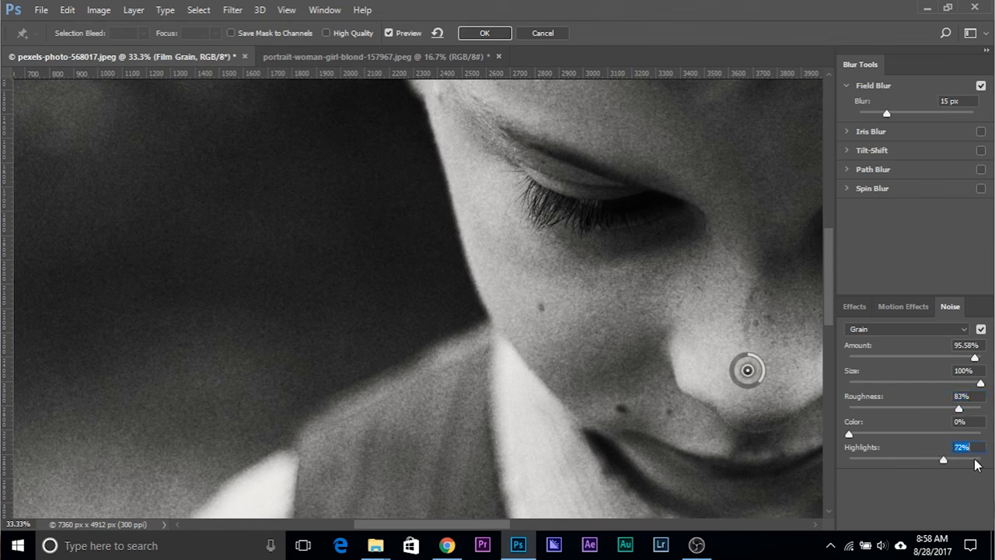
drag(942, 460, 968, 460)
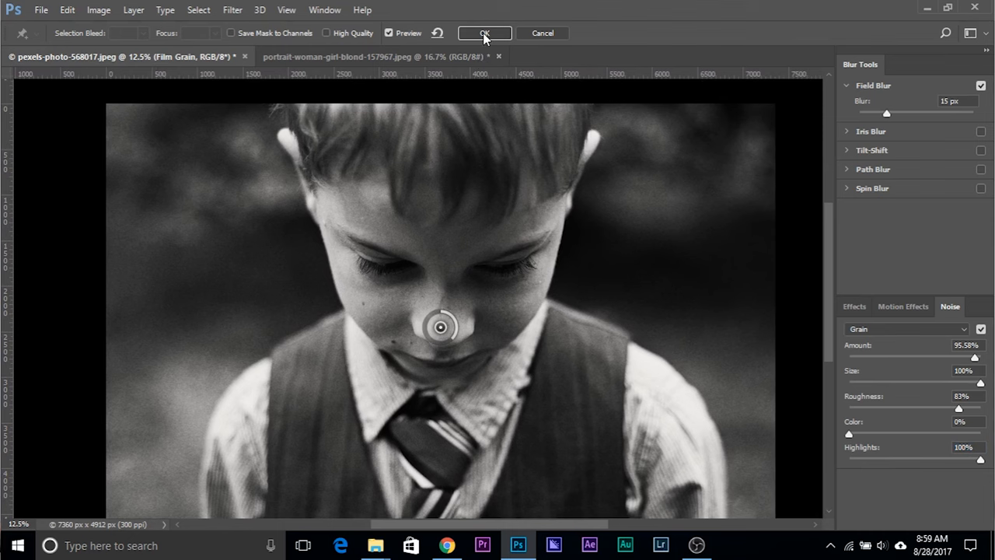
Step: Apply the Blur Gallery grain and lower the Film Grain layer's opacity
click(485, 33)
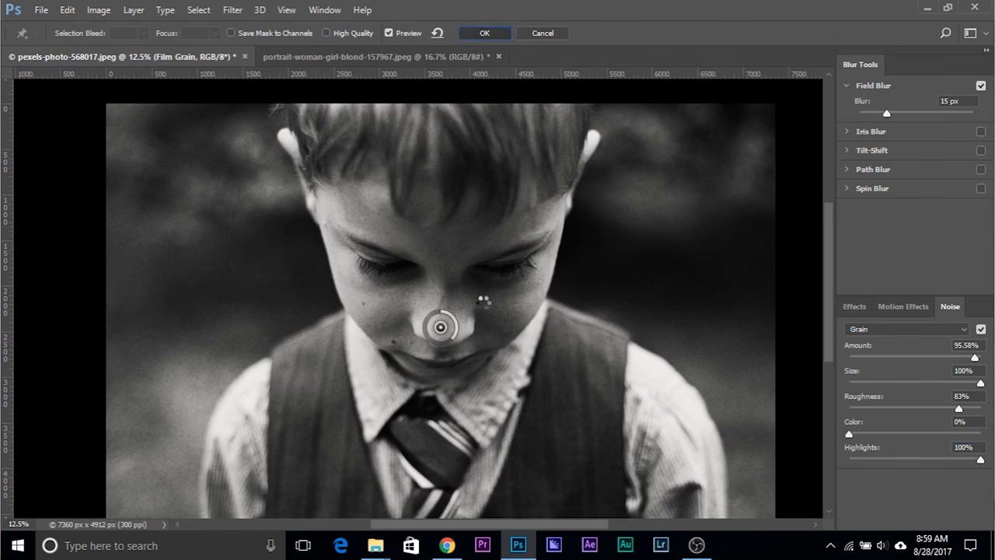
click(485, 33)
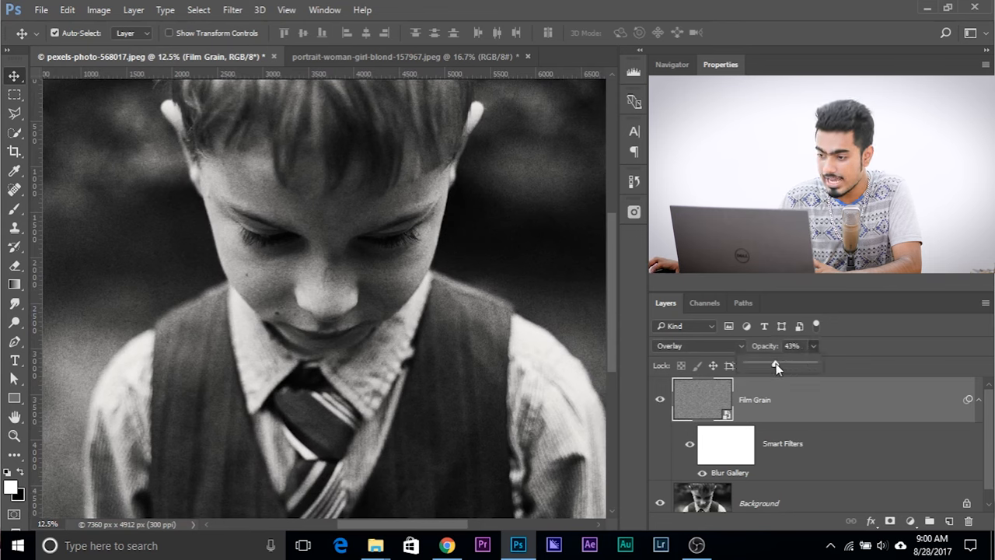
drag(774, 365, 805, 366)
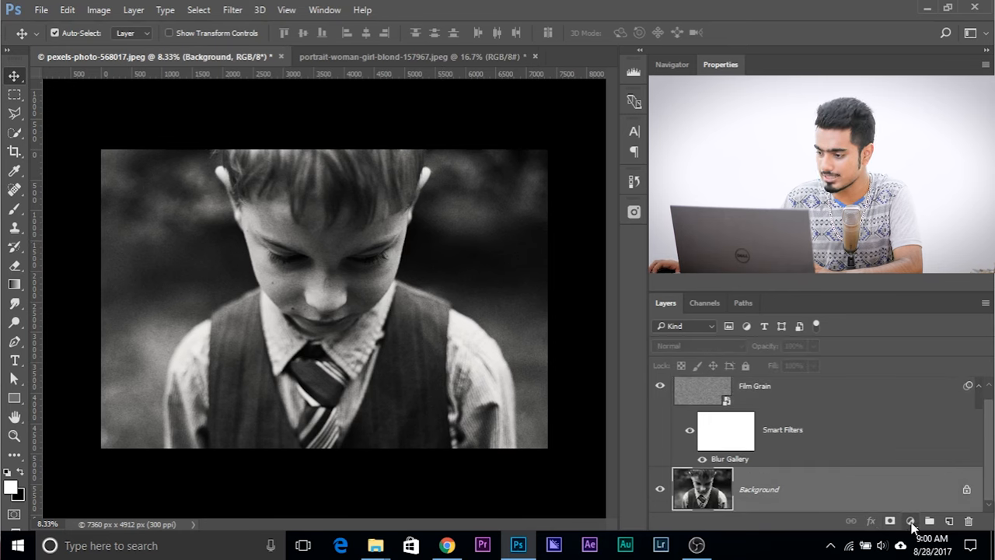
Step: Add a Levels adjustment layer and raise the black input to deepen shadows
click(910, 520)
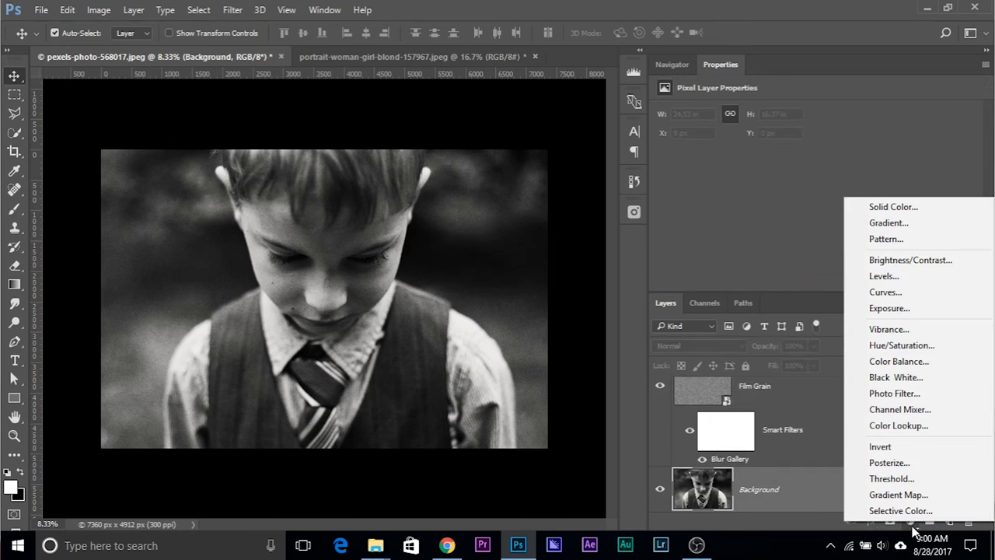
click(883, 277)
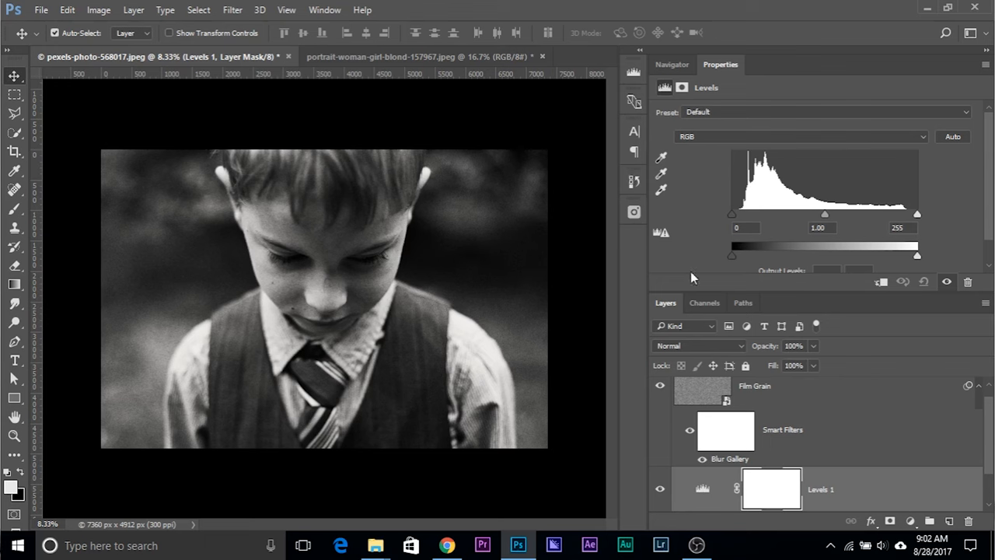
drag(731, 215, 740, 219)
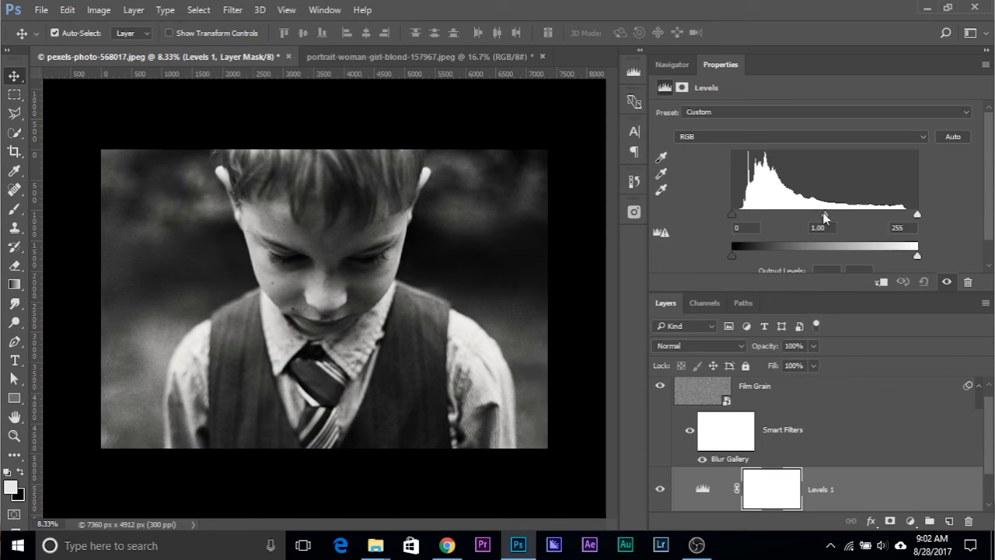
drag(731, 214, 743, 214)
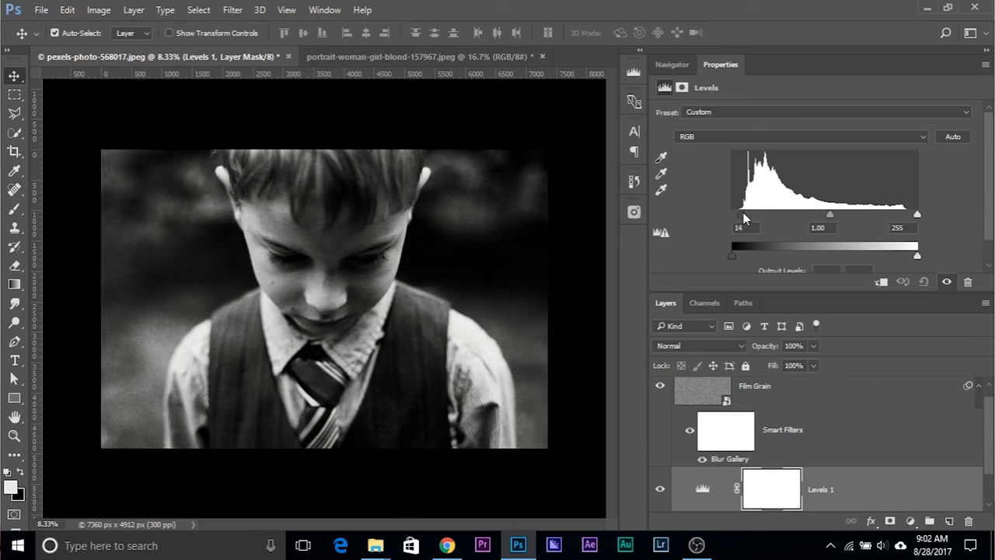
drag(731, 215, 752, 214)
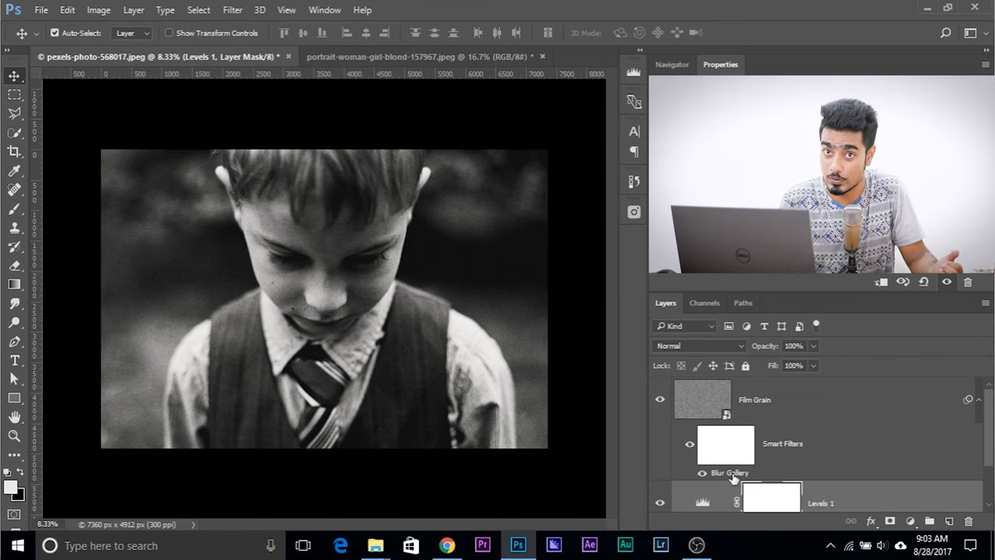
mouse_move(460, 22)
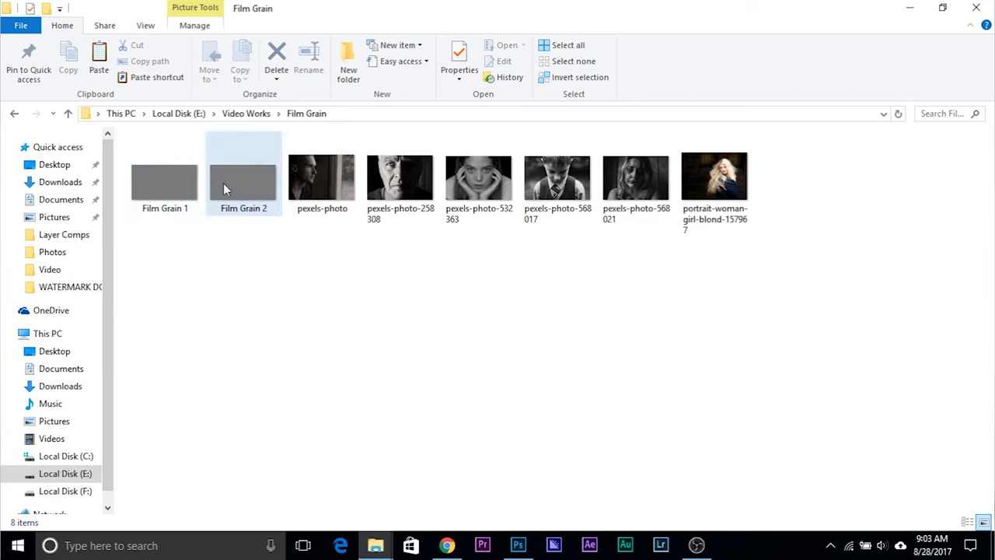
Step: Place the Film Grain 1 texture image over the blonde woman portrait
click(165, 174)
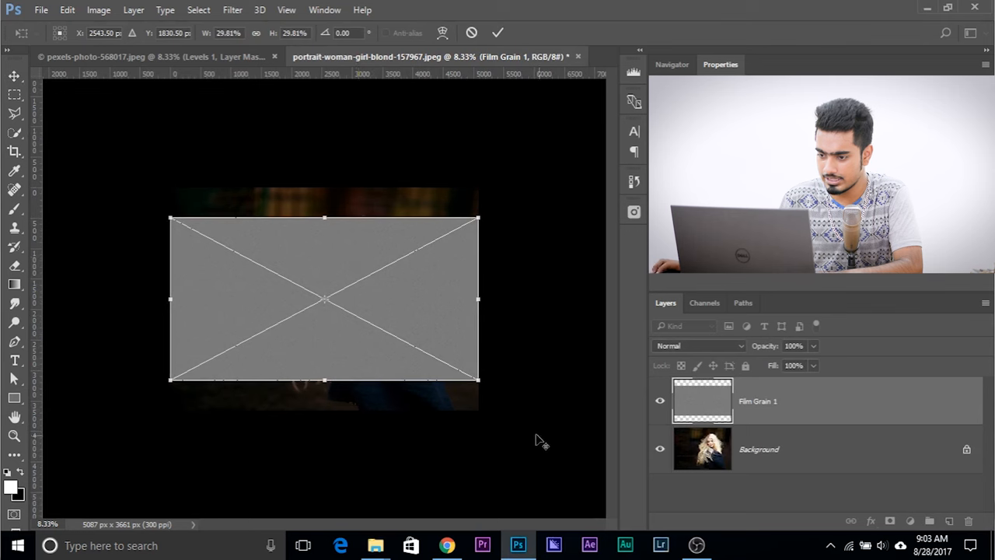
Step: Stretch Film Grain 1 over the whole canvas and blend it in Overlay mode
drag(479, 380, 568, 426)
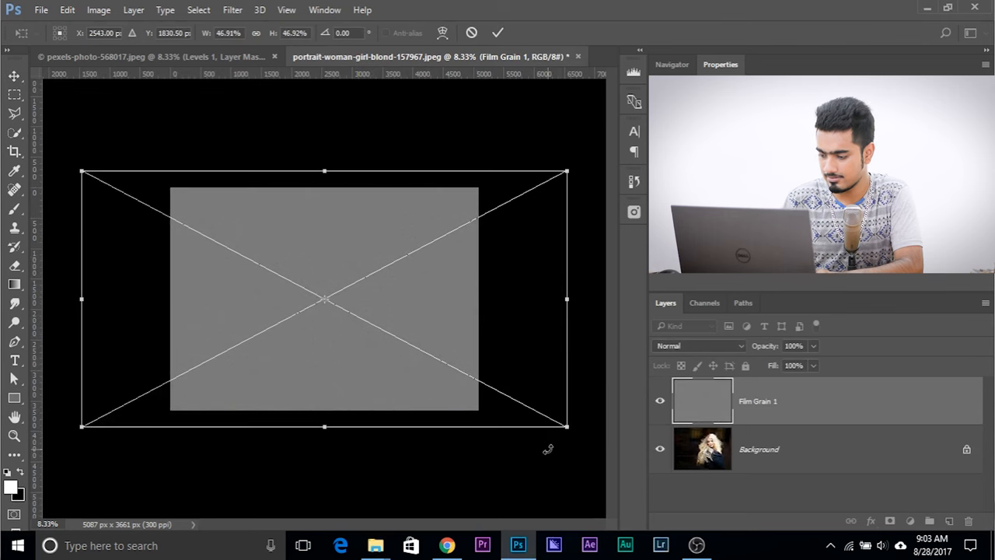
click(698, 345)
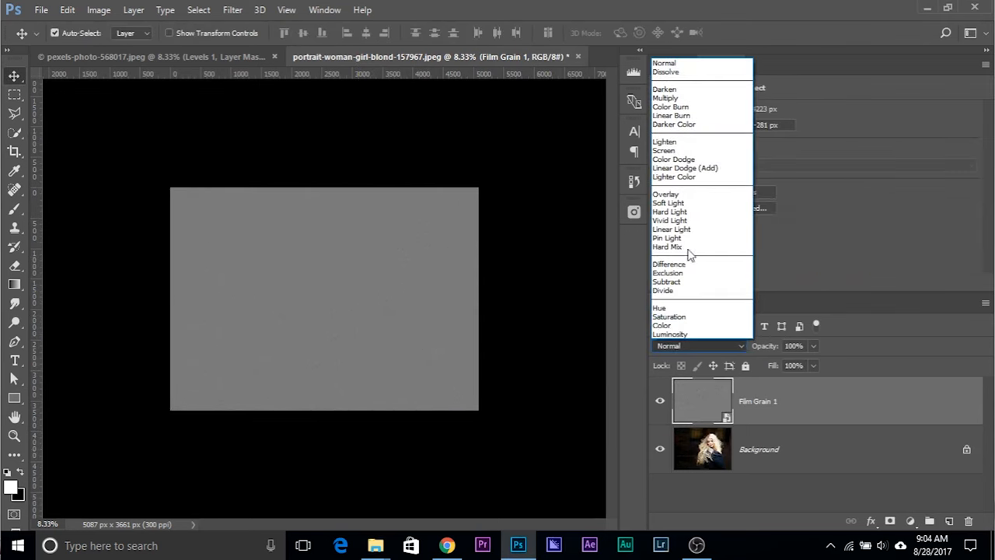
click(665, 193)
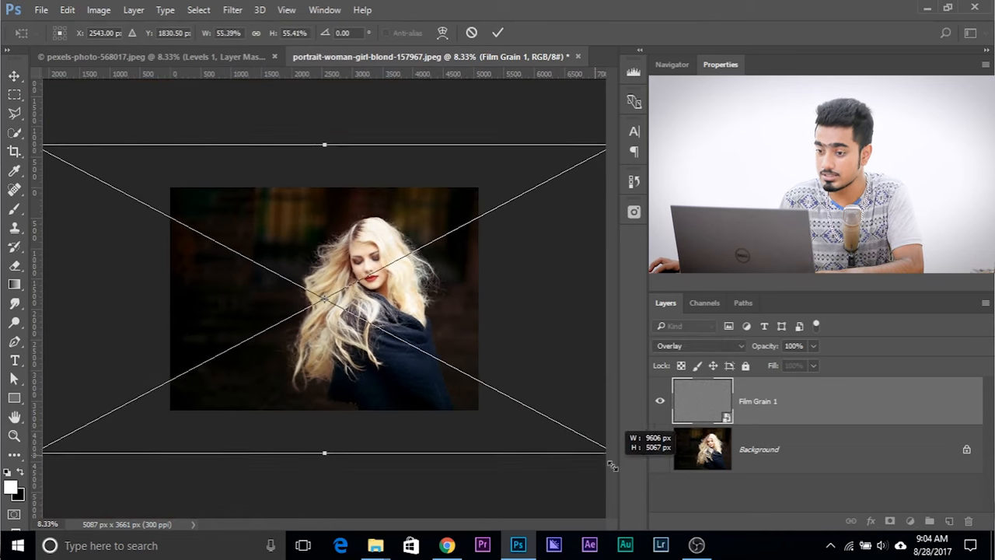
drag(609, 464, 528, 407)
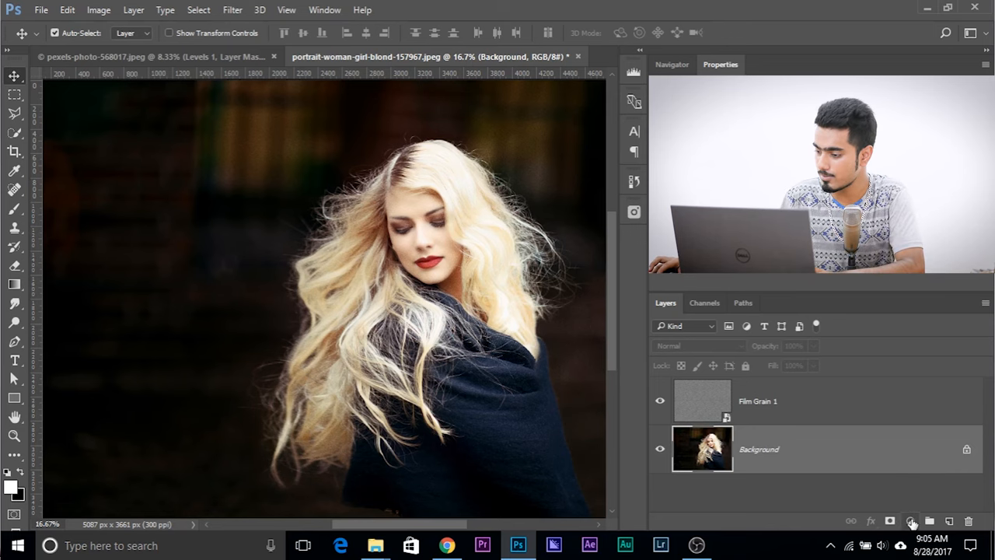
Step: Add a Curves adjustment and shape shadow and midtone points on the RGB curve
click(911, 521)
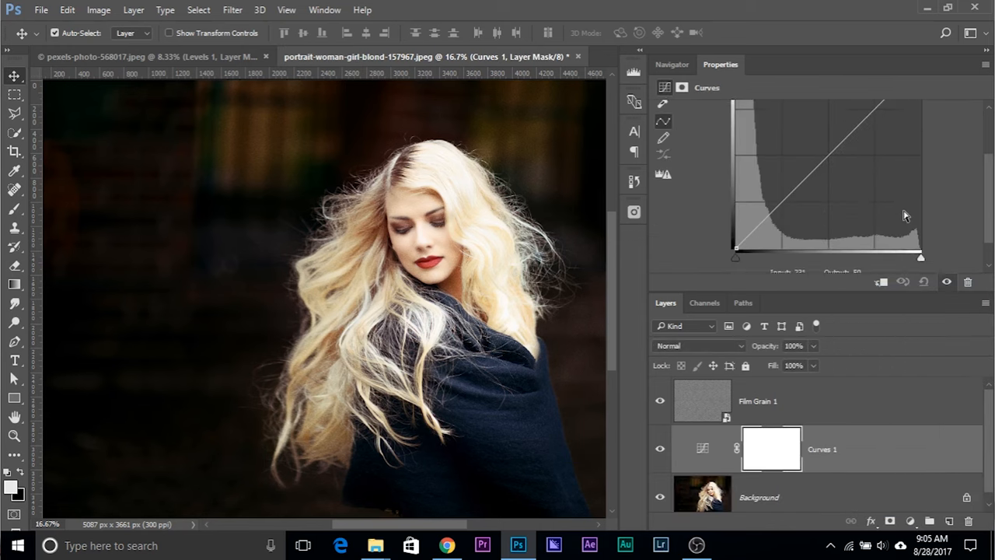
drag(733, 257, 734, 243)
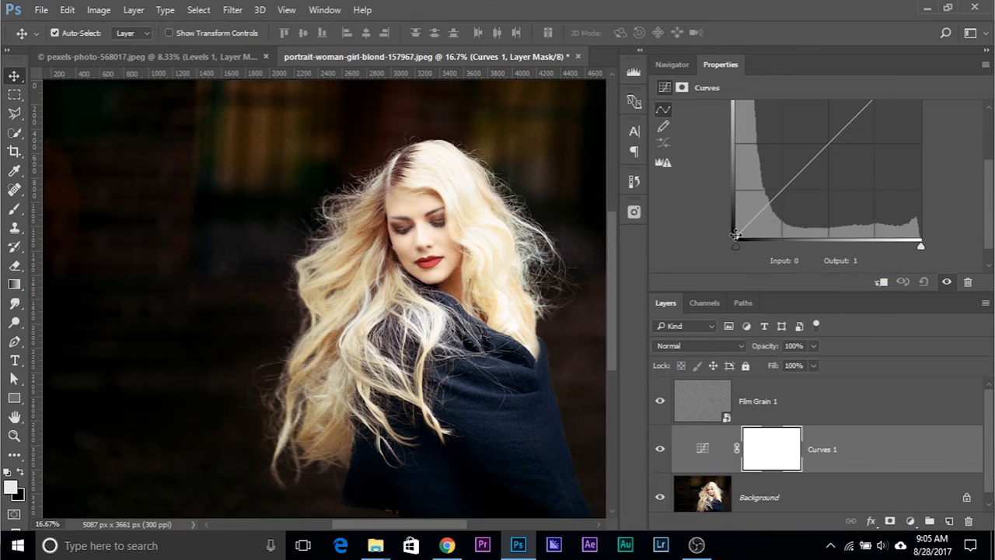
drag(736, 243, 736, 233)
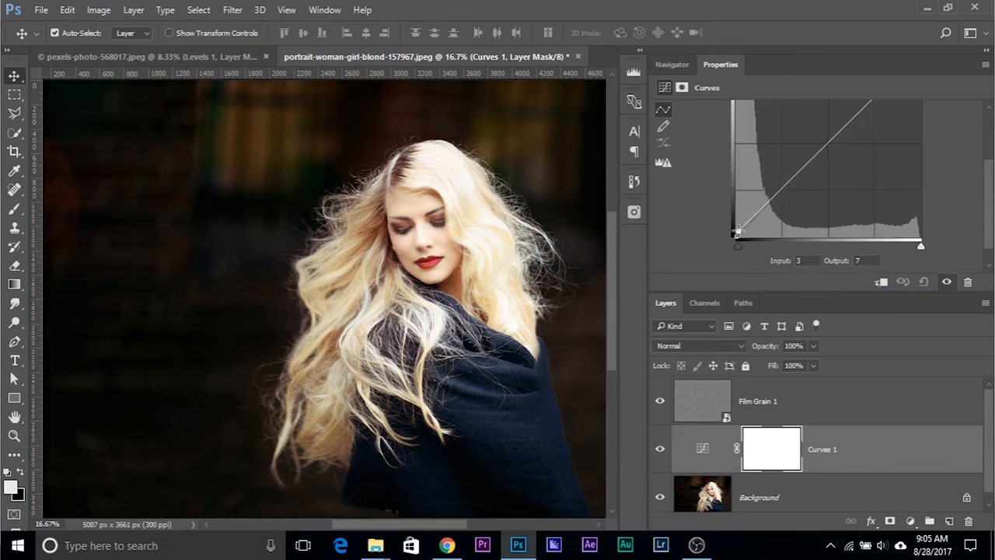
drag(737, 232, 747, 224)
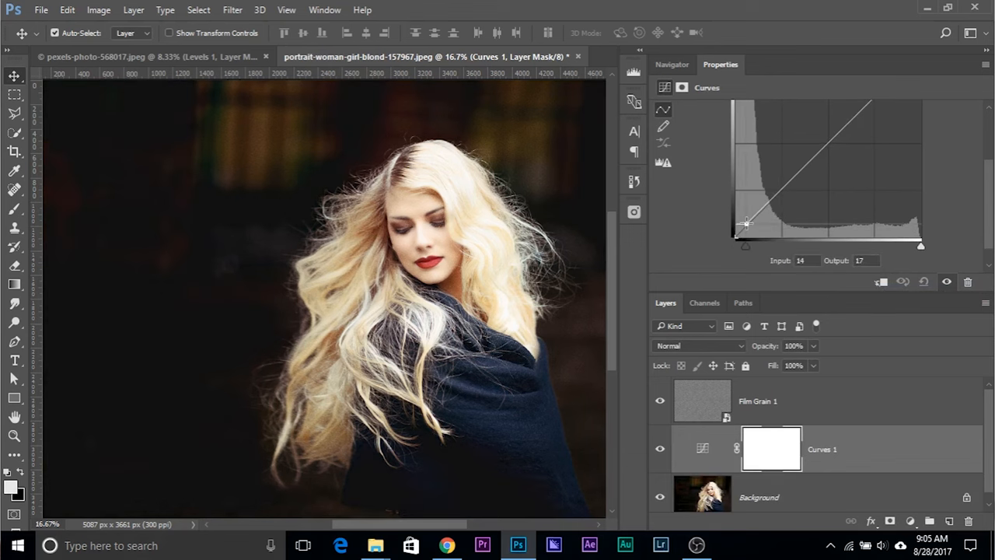
drag(744, 224, 793, 177)
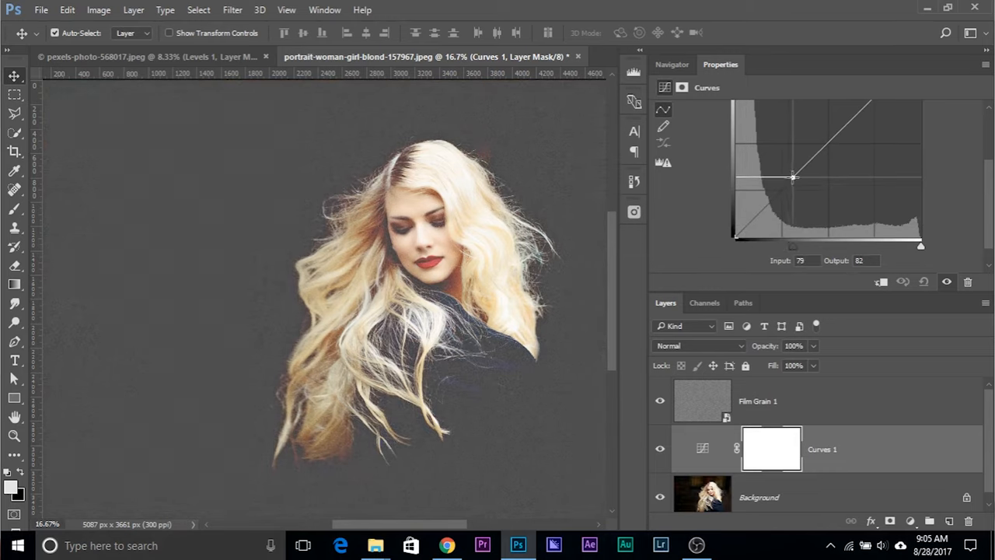
drag(793, 178, 768, 205)
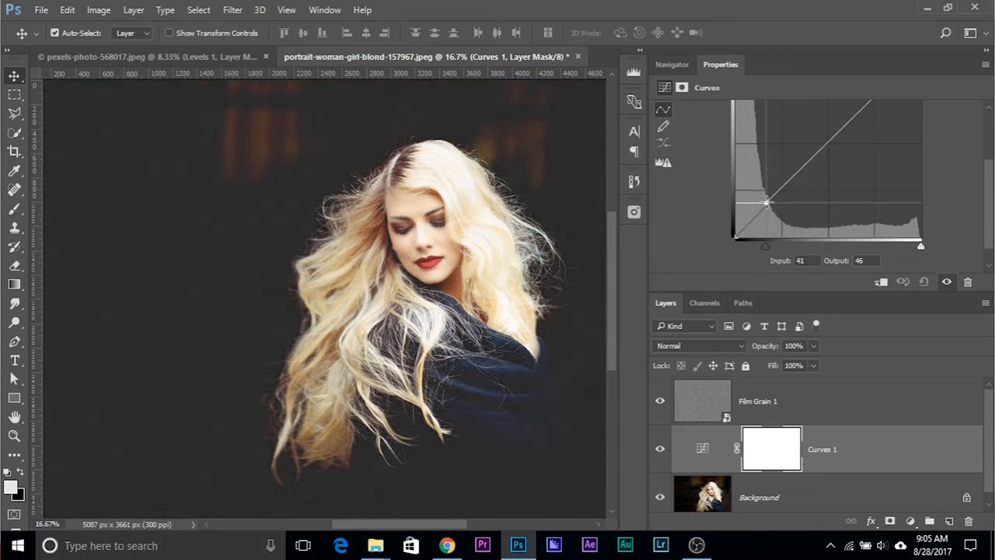
drag(768, 202, 733, 218)
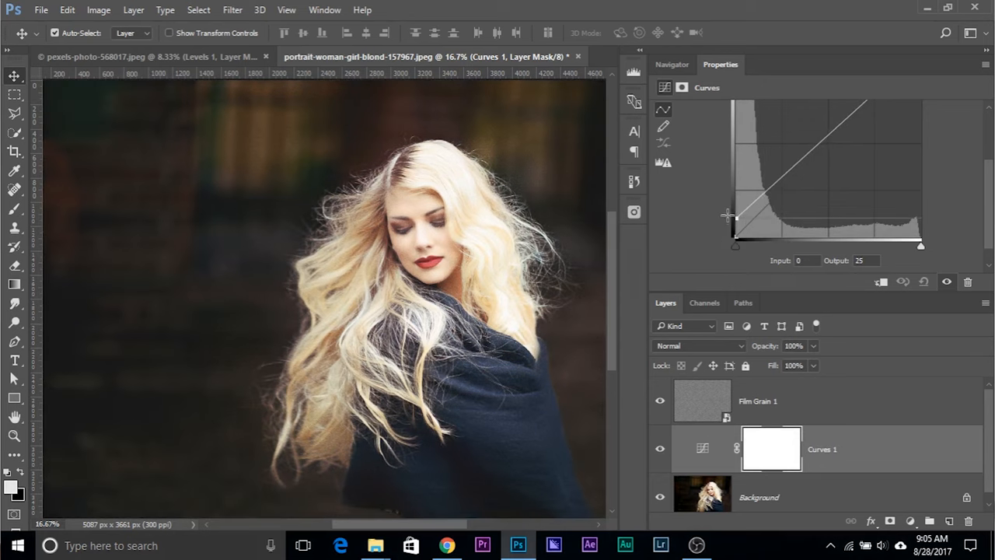
Step: Refine the shadow point lower and bend the upper curve for deeper contrast
drag(733, 218, 765, 201)
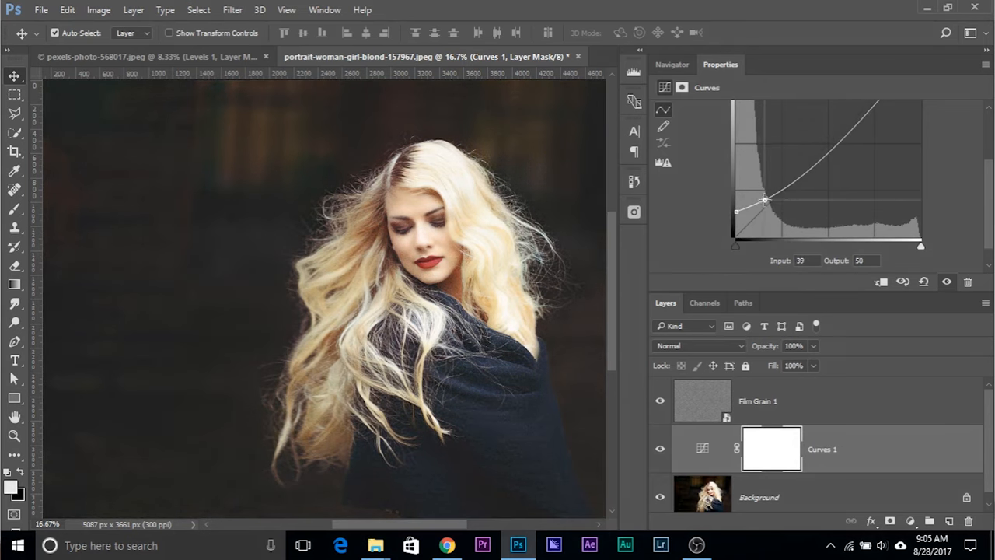
drag(765, 200, 734, 218)
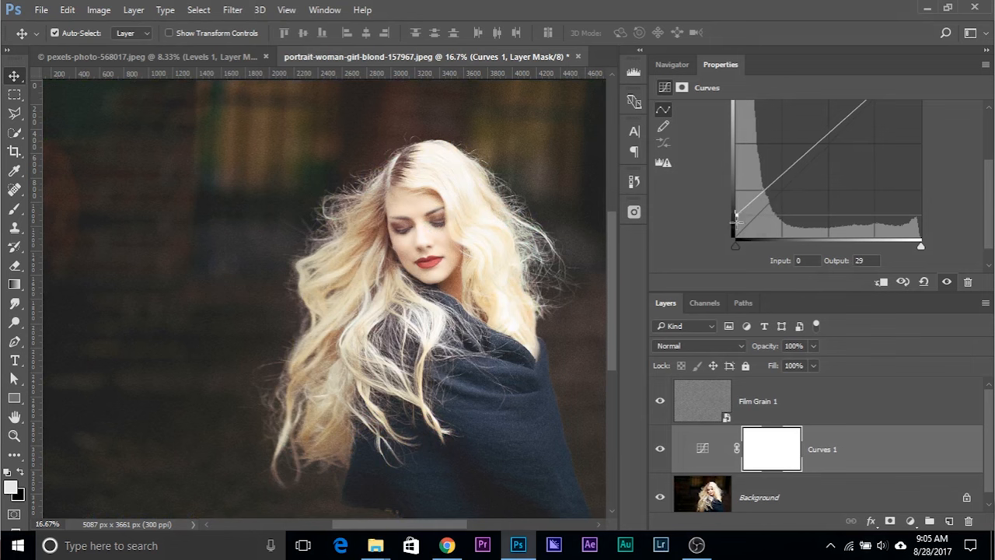
drag(737, 218, 745, 225)
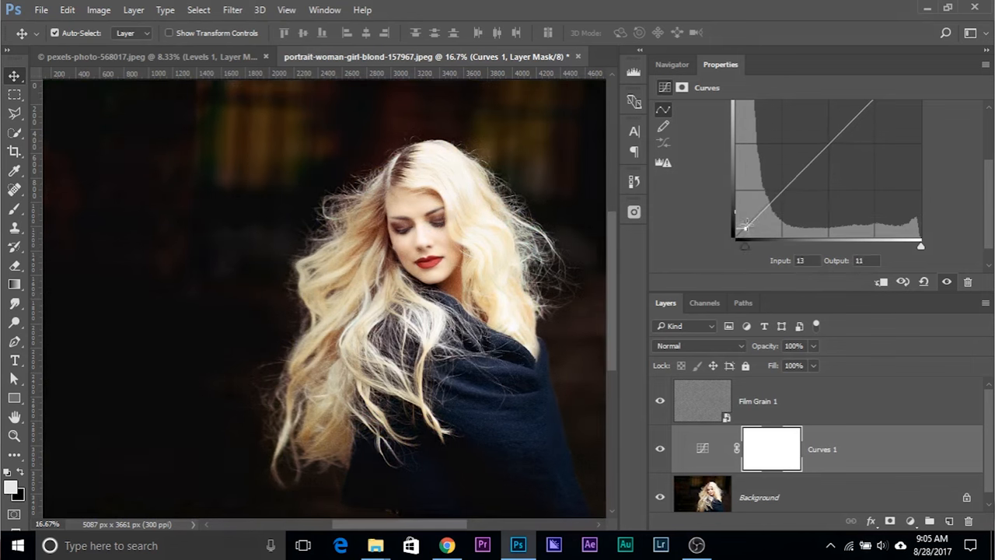
drag(746, 225, 762, 210)
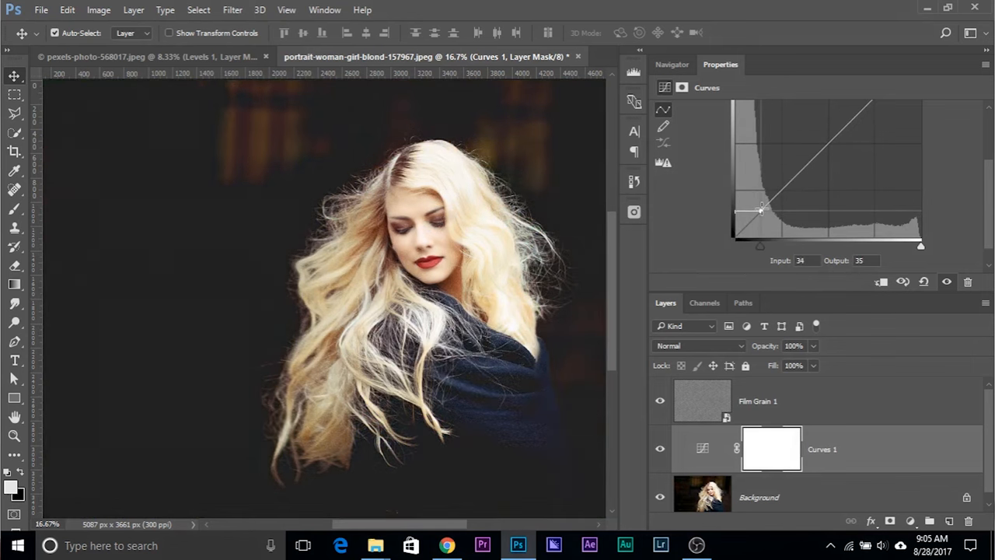
drag(762, 210, 765, 209)
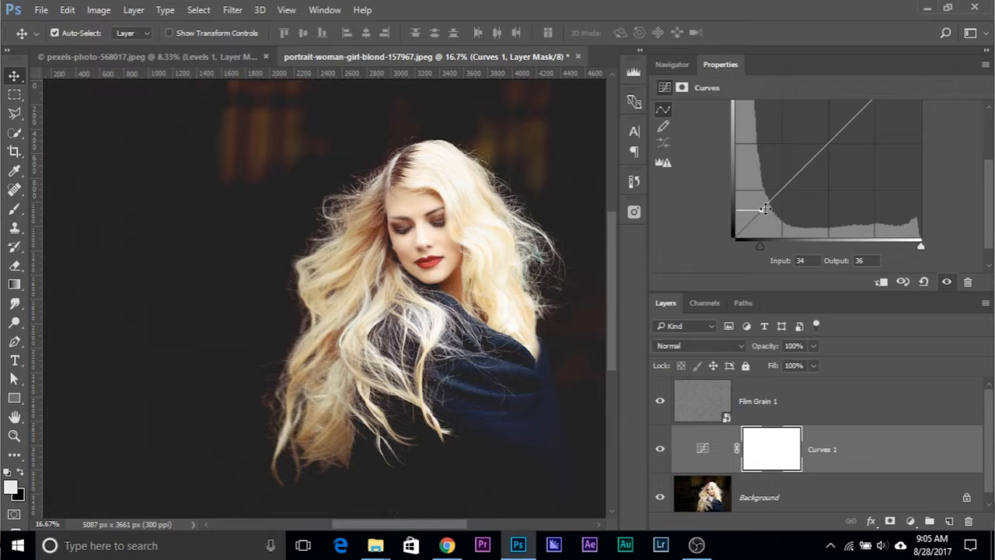
drag(765, 208, 765, 205)
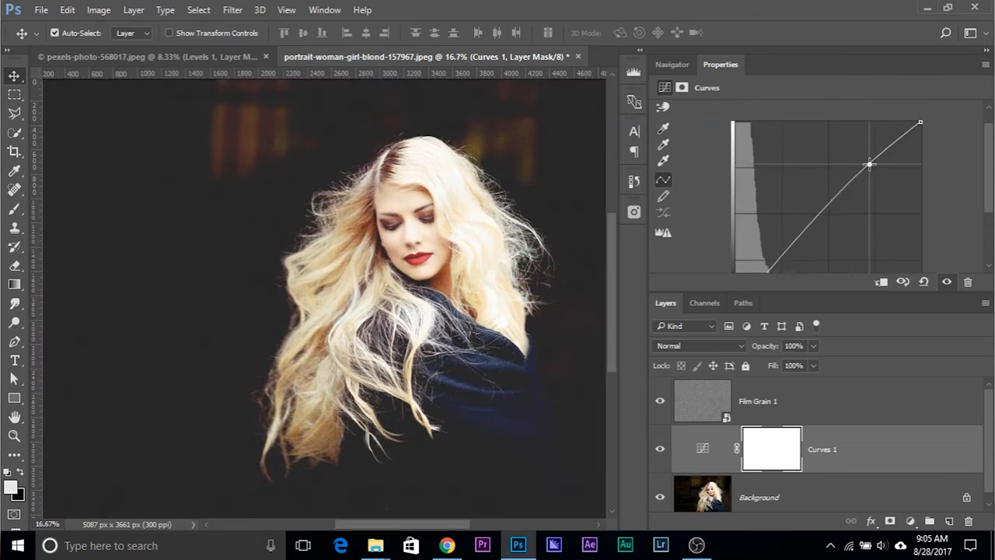
drag(869, 163, 816, 243)
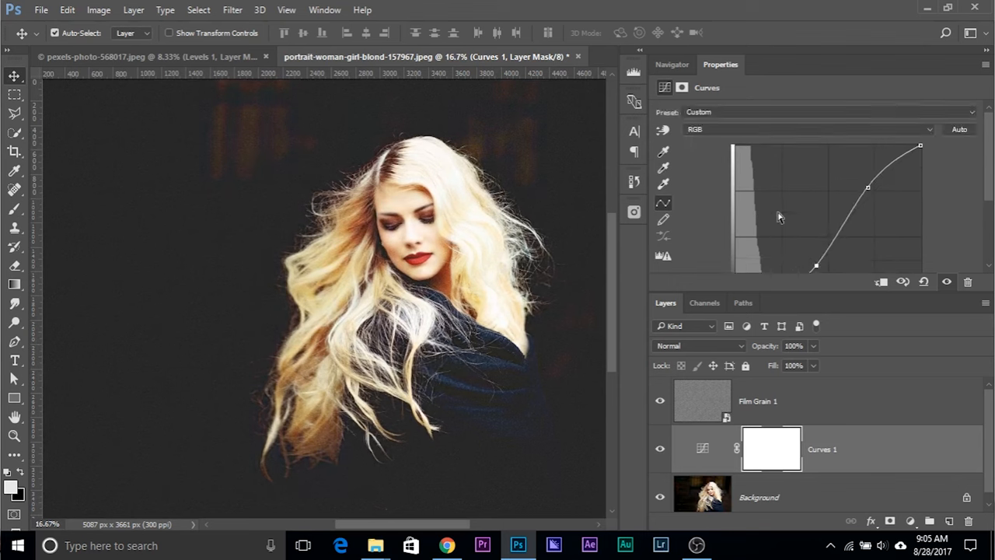
Step: Adjust the Blue channel curve to tint the portrait's shadows blue
click(805, 129)
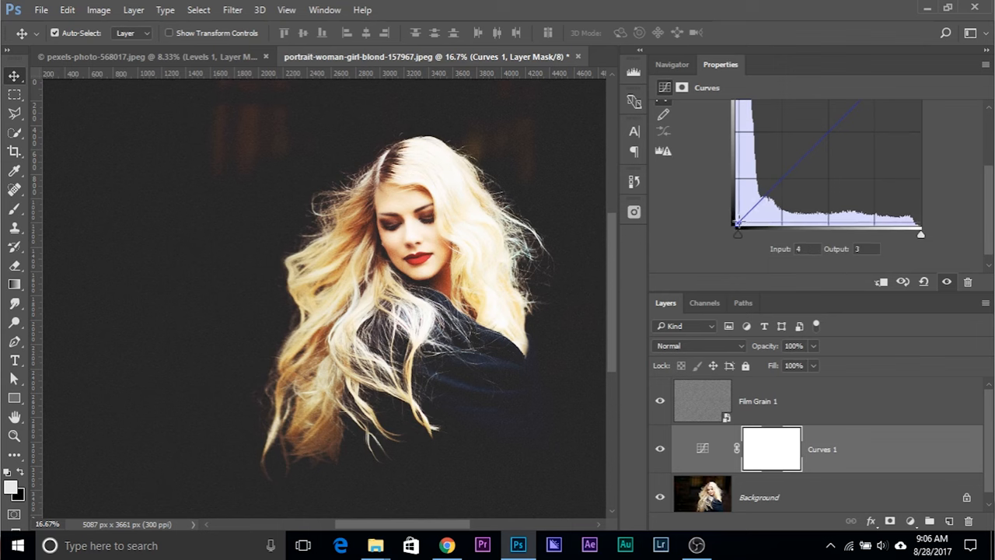
drag(737, 224, 748, 218)
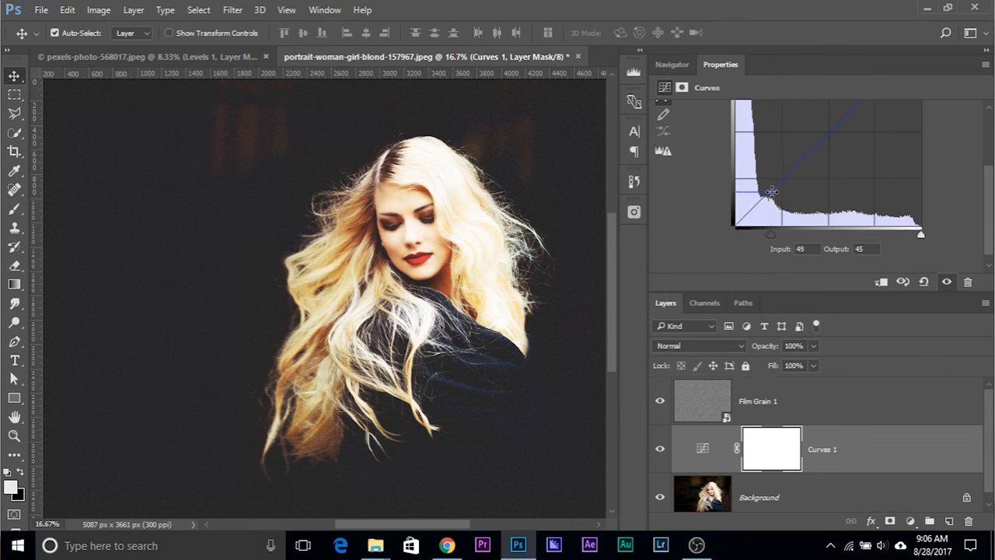
drag(771, 193, 780, 183)
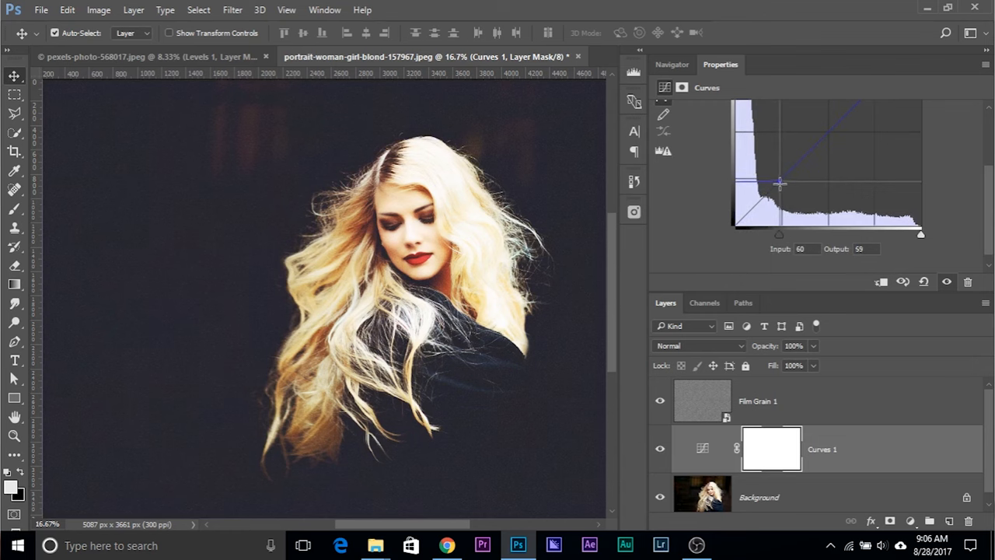
drag(781, 184, 795, 180)
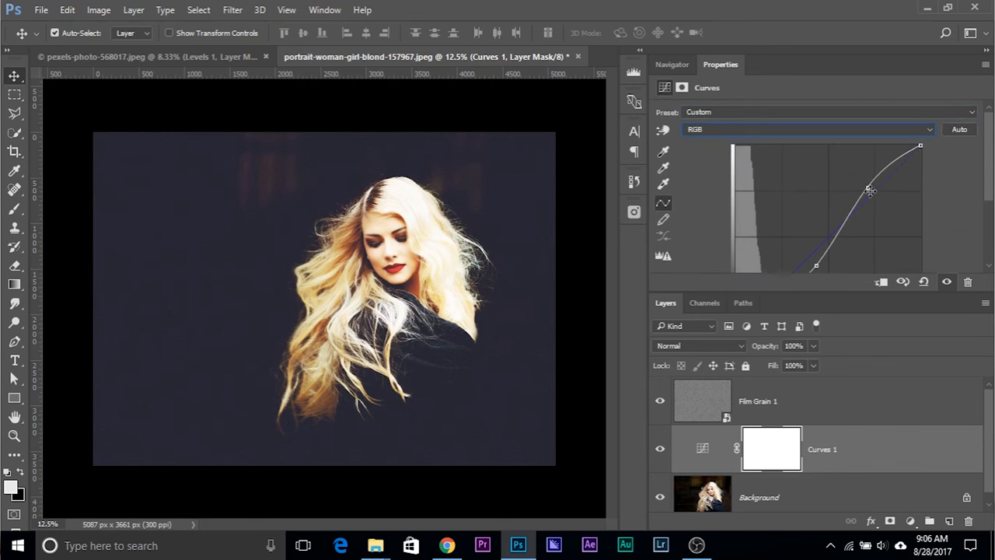
drag(870, 190, 867, 190)
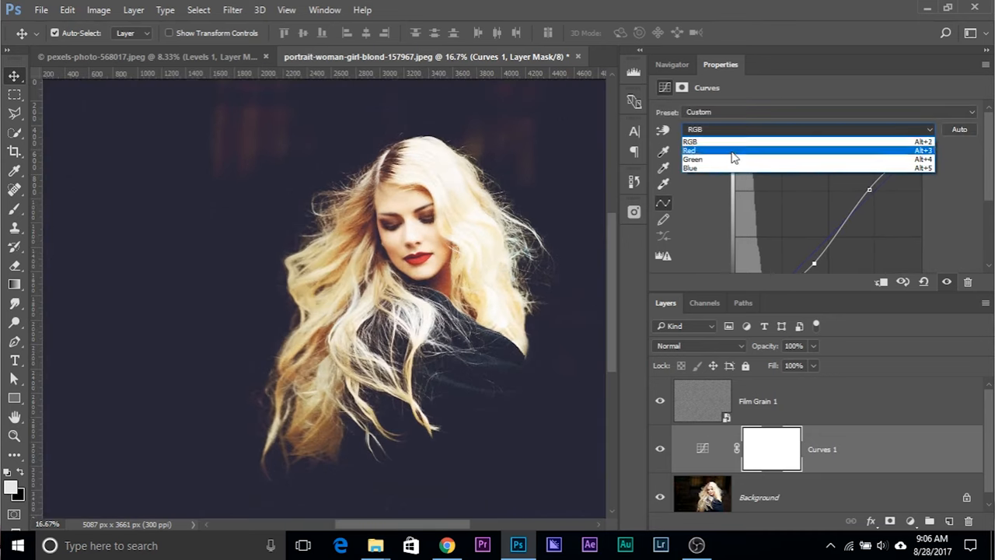
Step: Switch the Curves channel to Green and add a midtone point to the green curve
click(692, 150)
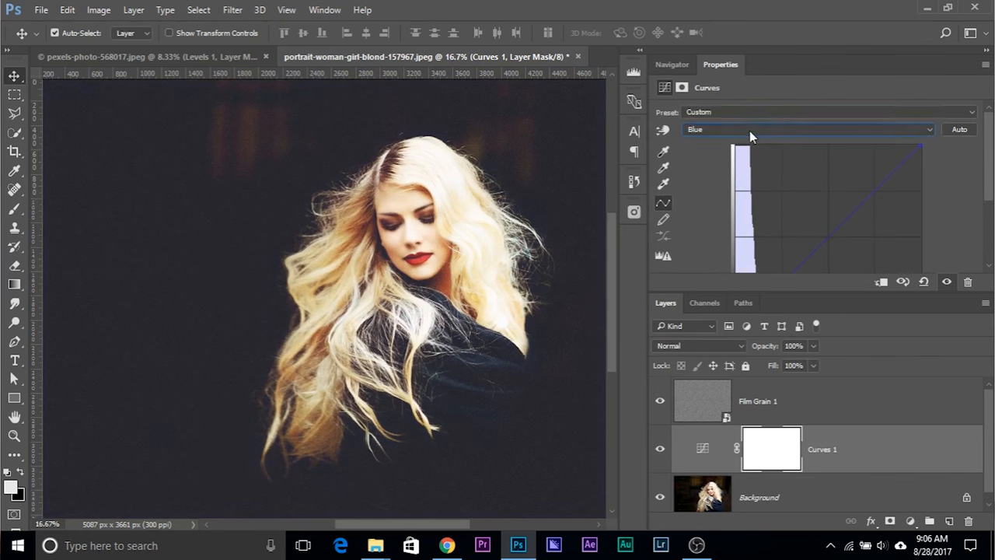
click(805, 129)
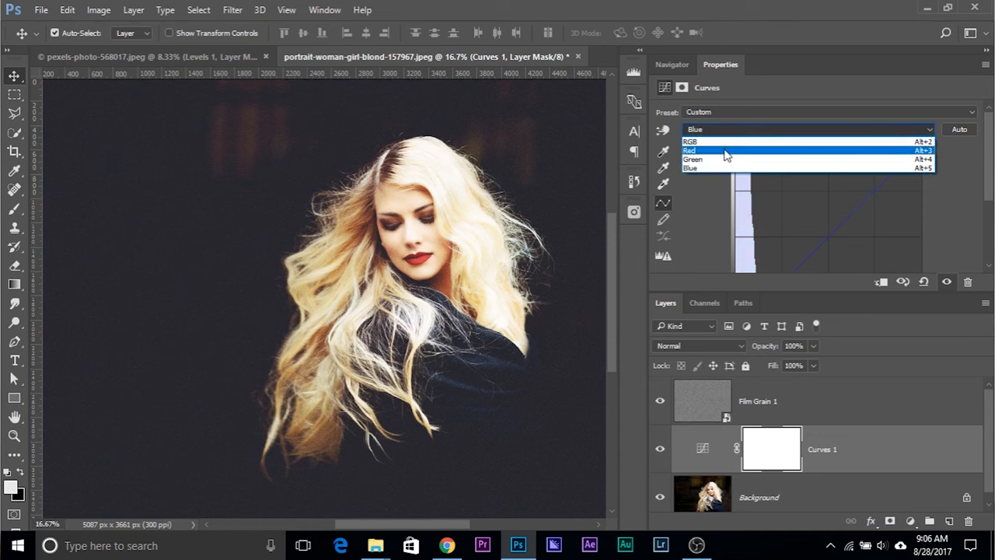
click(693, 159)
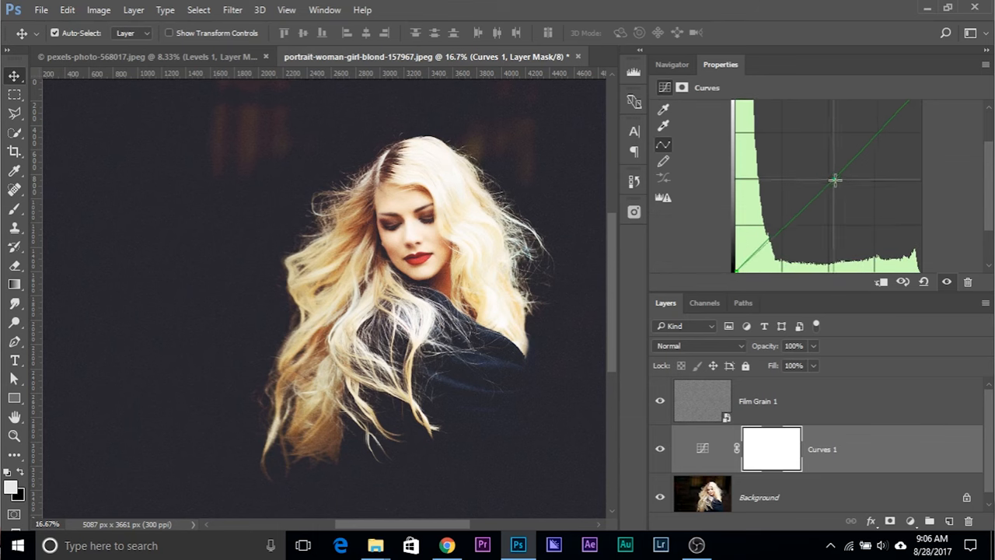
drag(833, 181, 837, 183)
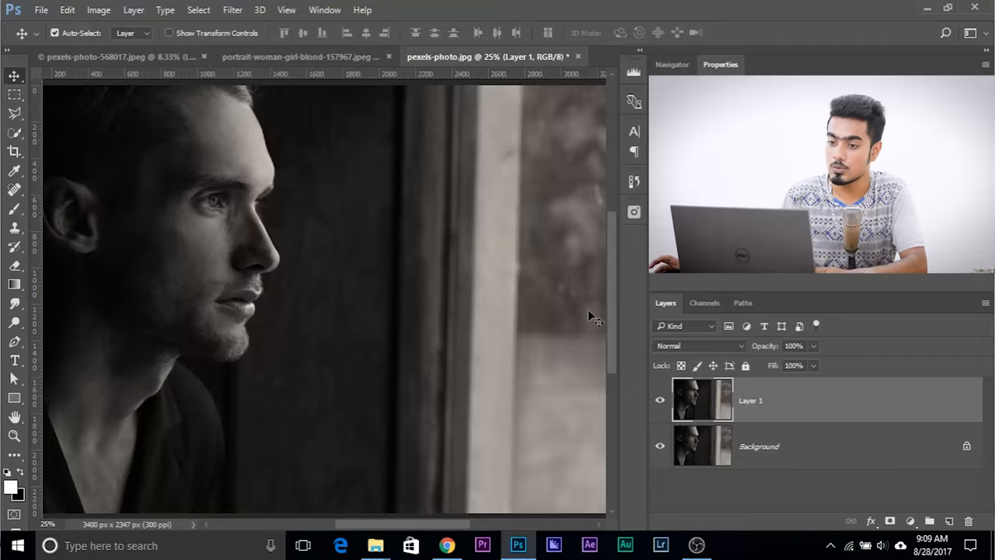
Step: Convert the man's Layer 1 to a smart object for editable smart filters
click(276, 46)
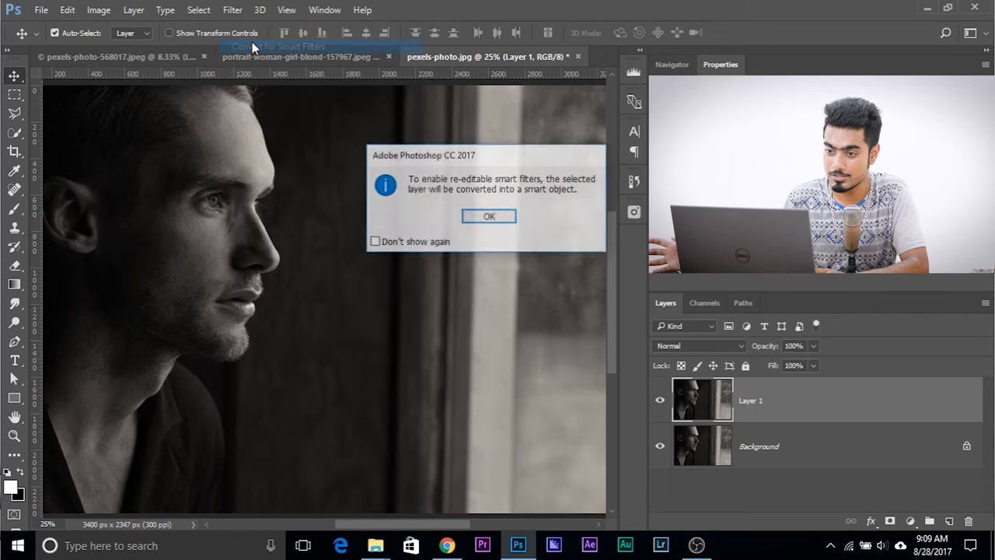
click(488, 216)
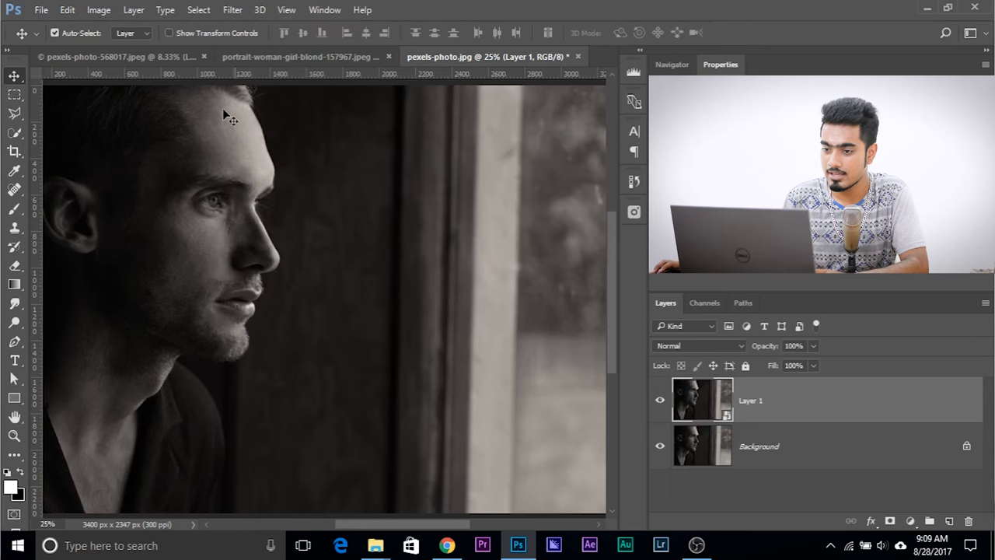
click(231, 10)
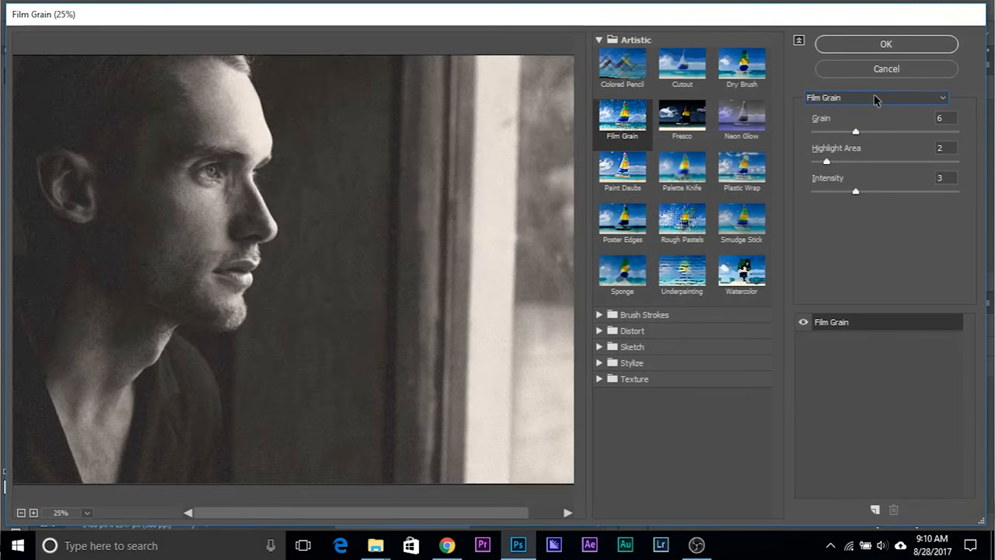
mouse_move(740, 225)
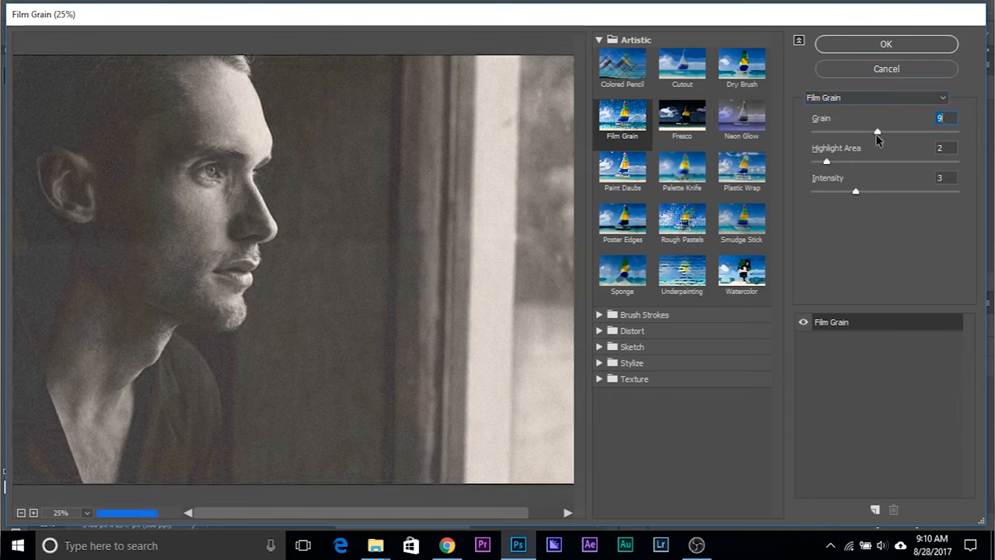
Step: Raise the Film Grain grain amount on the man's portrait and apply it
drag(827, 162, 846, 161)
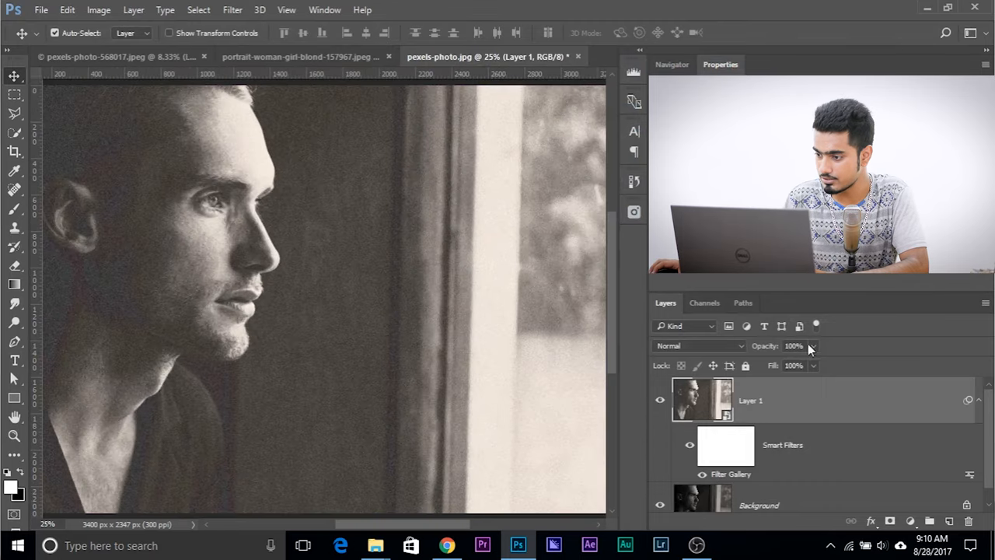
Step: Lower Layer 1 opacity to 68% and set the canvas surround to a custom white
drag(811, 364, 780, 364)
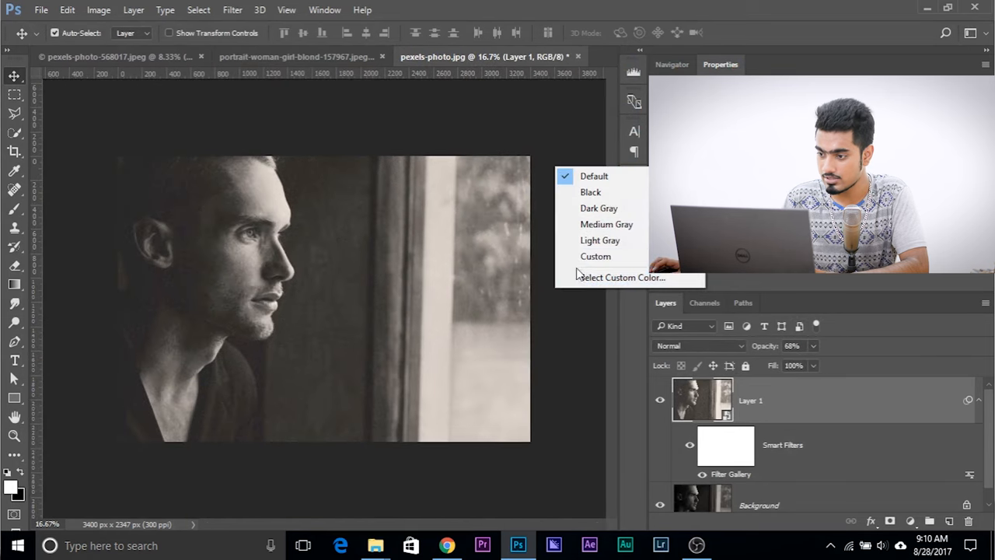
click(595, 254)
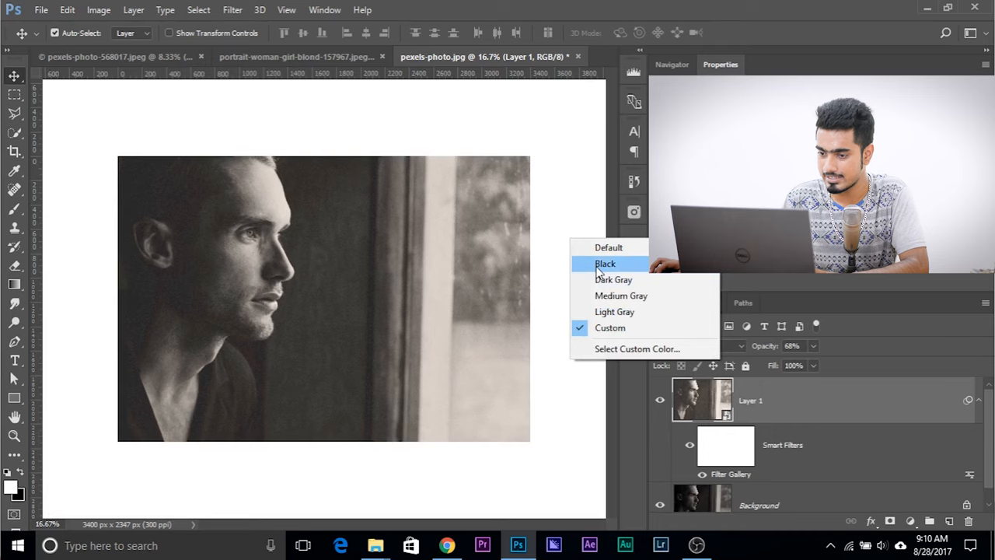